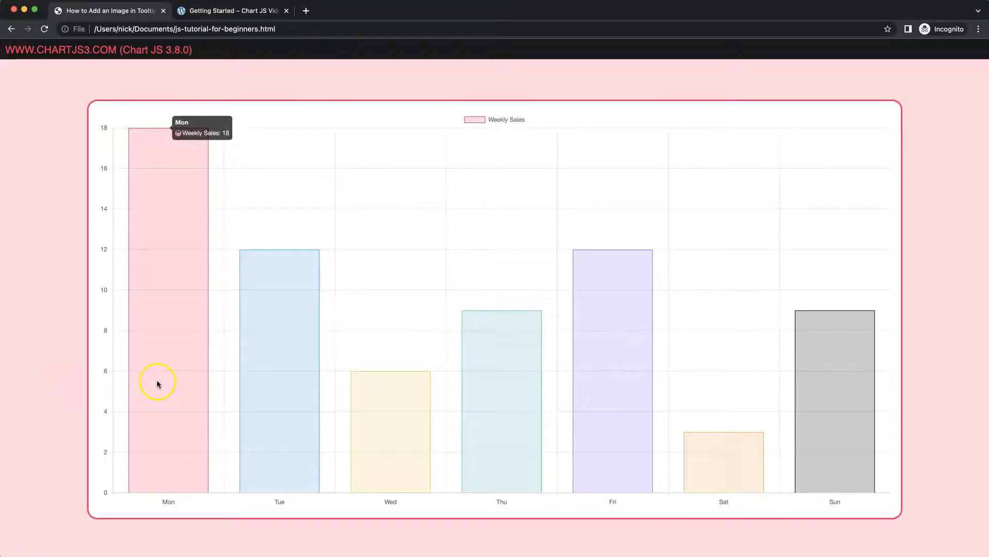
pyautogui.moveTo(177, 139)
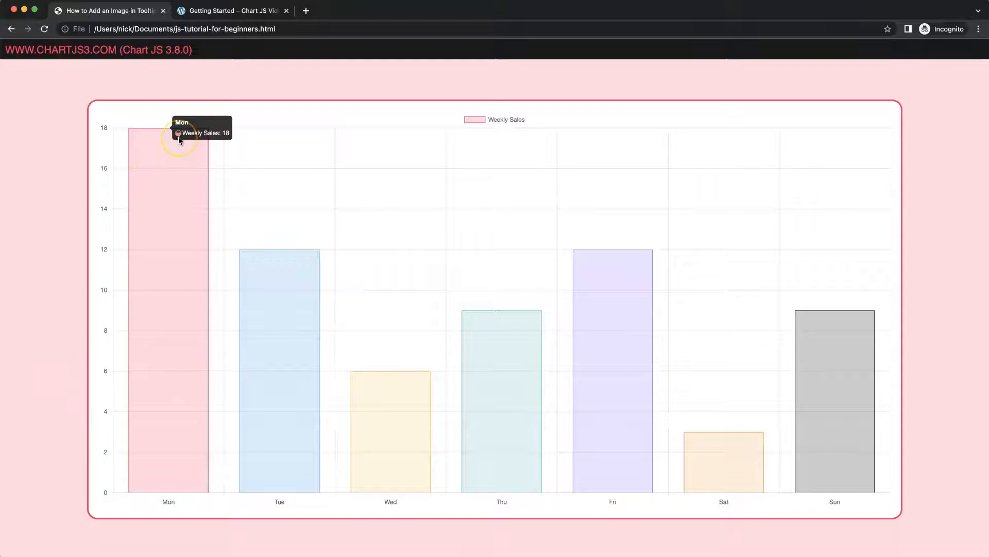
pyautogui.moveTo(298, 340)
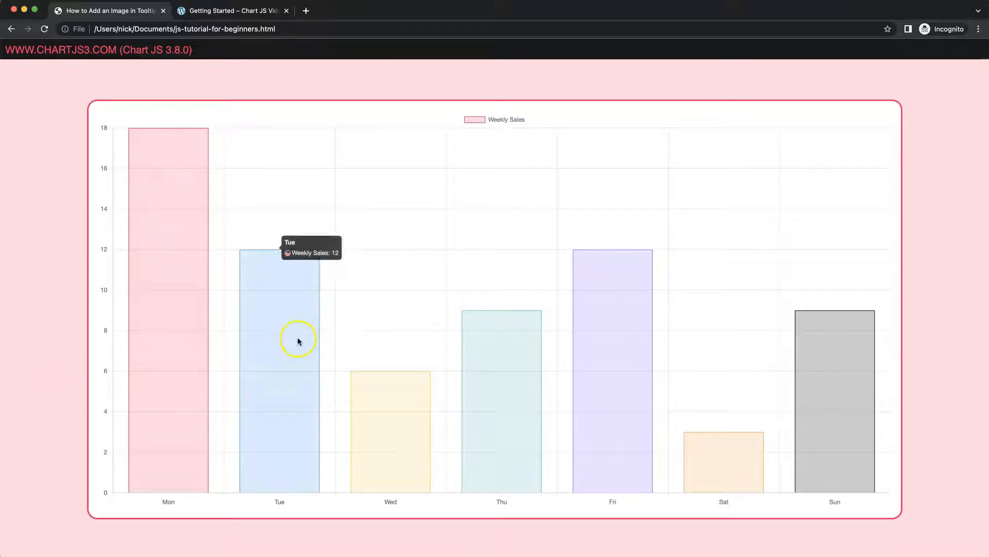
pyautogui.moveTo(386, 416)
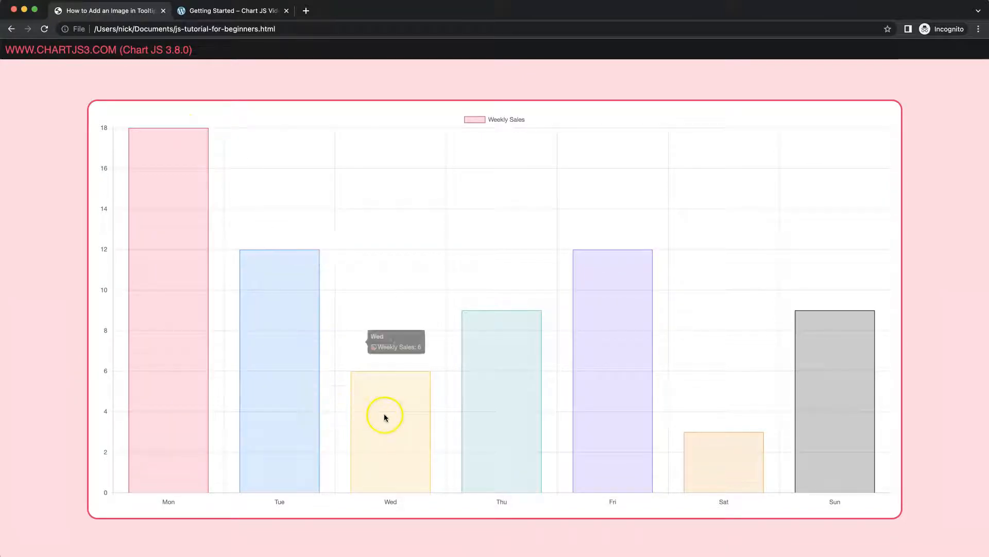
pyautogui.moveTo(567, 262)
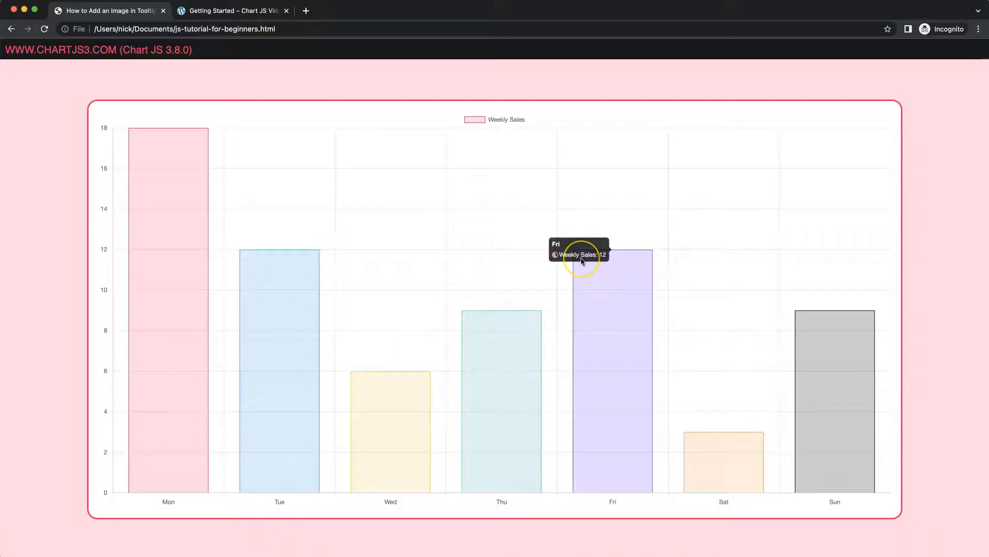
pyautogui.moveTo(734, 468)
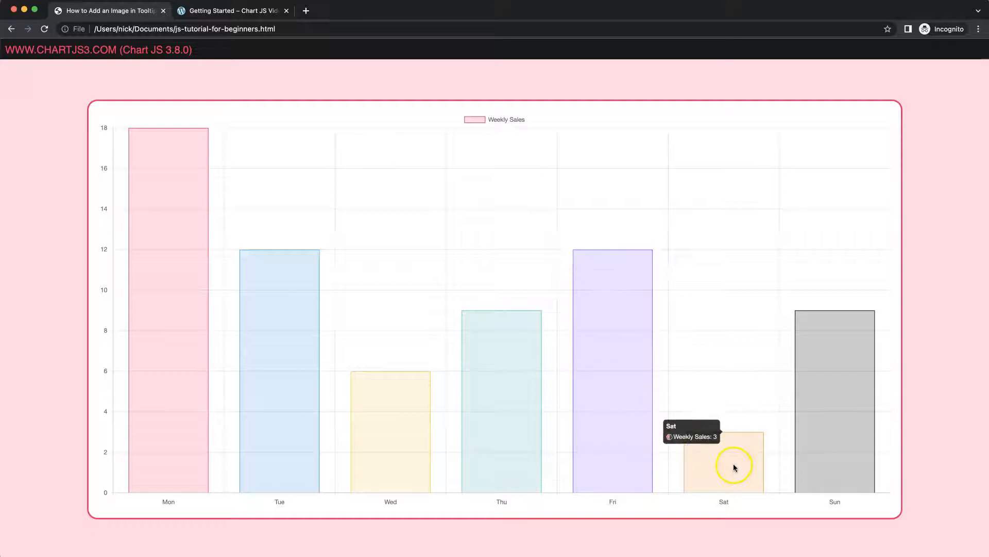
pyautogui.moveTo(615, 422)
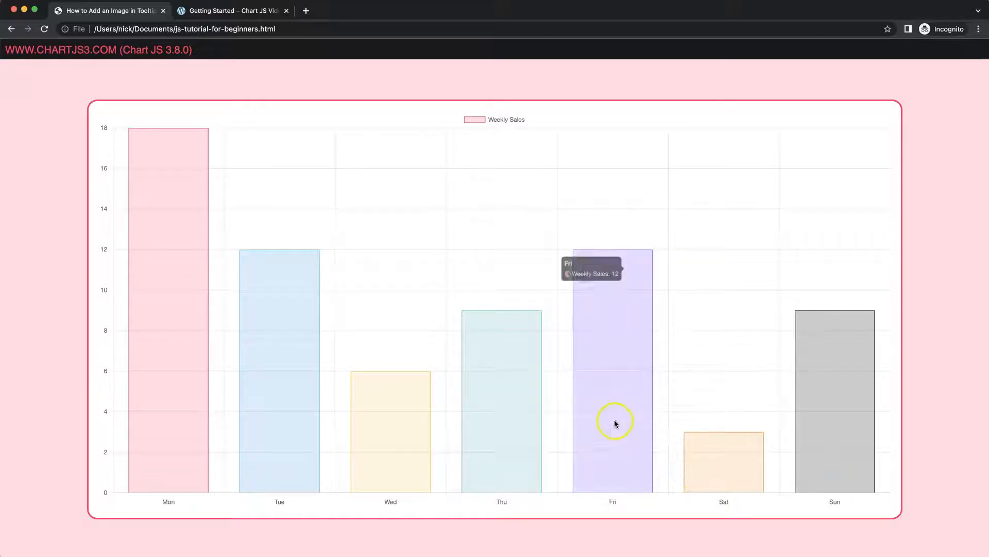
pyautogui.moveTo(172, 342)
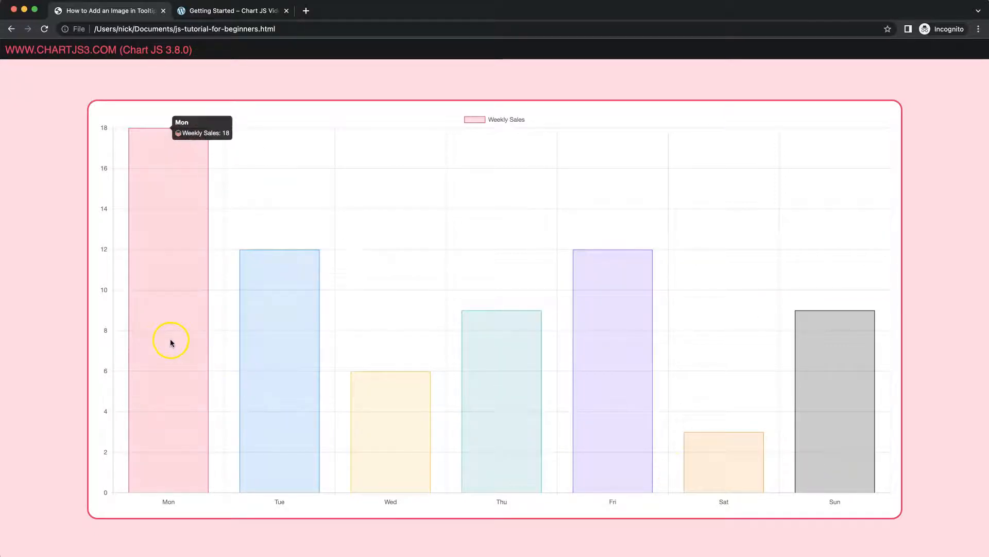
pyautogui.moveTo(112, 370)
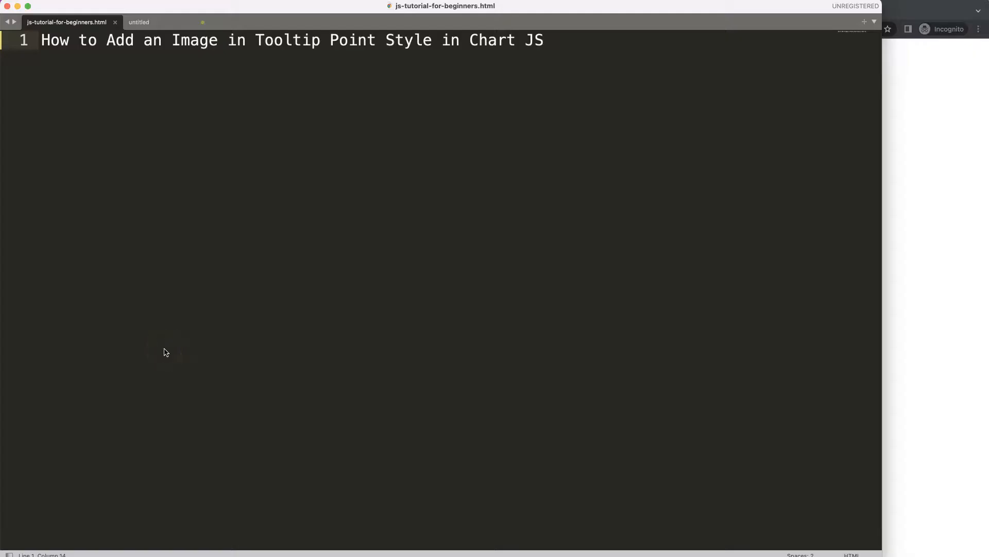
# Step: Bring the chartjs3.com Getting Started page forward and scroll to the starter code block
pyautogui.click(750, 130)
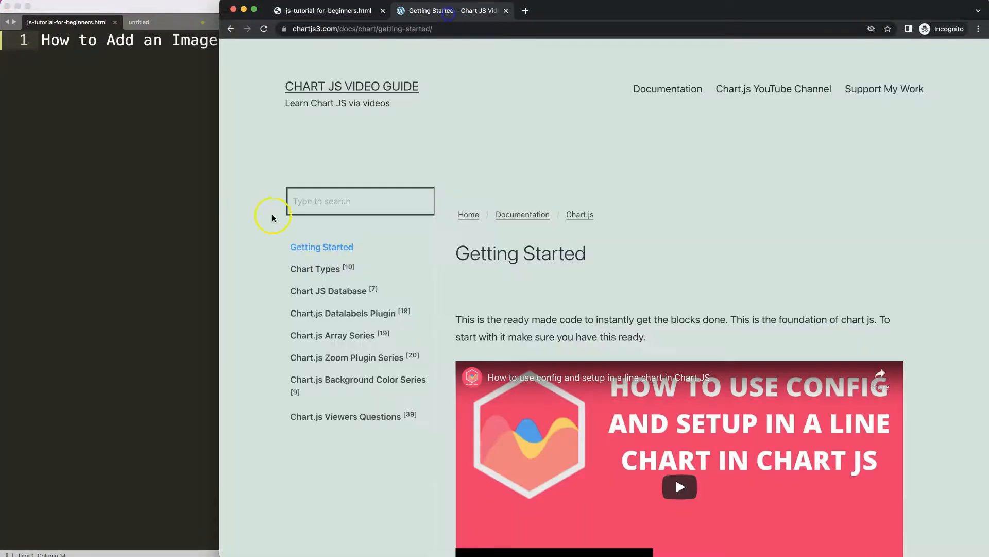
pyautogui.moveTo(331, 47)
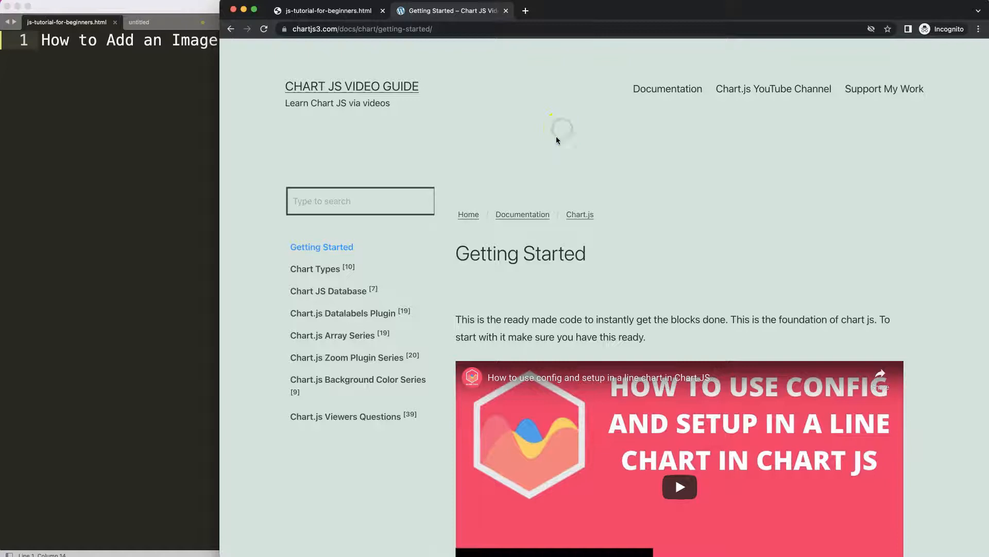
pyautogui.scroll(-3)
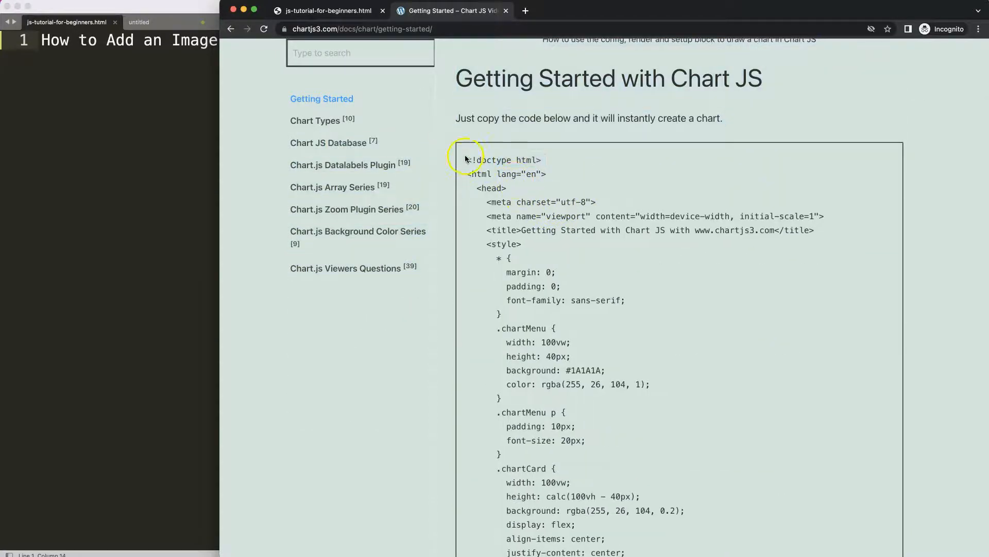
pyautogui.scroll(-3)
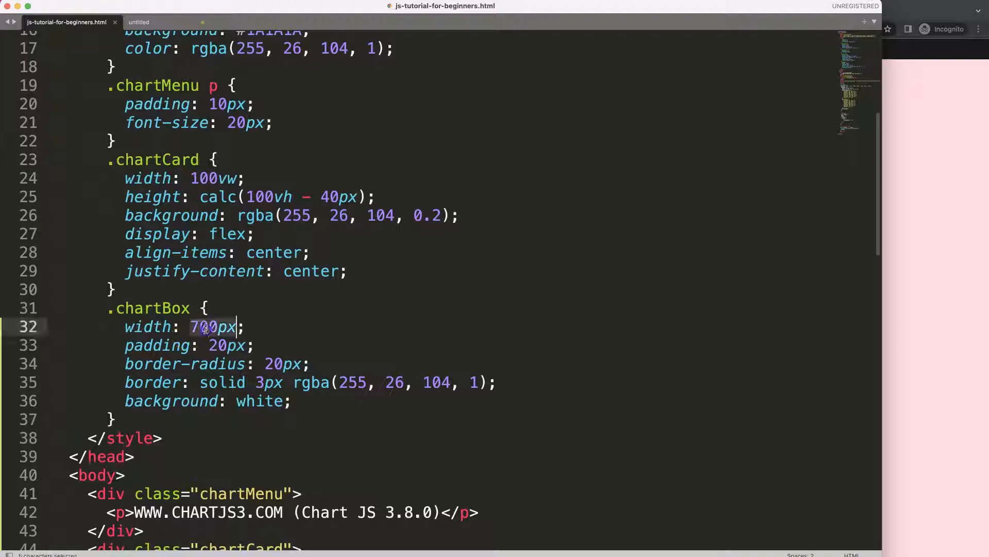
# Step: Change the .chartBox width from 700px to 80%
pyautogui.write('80%')
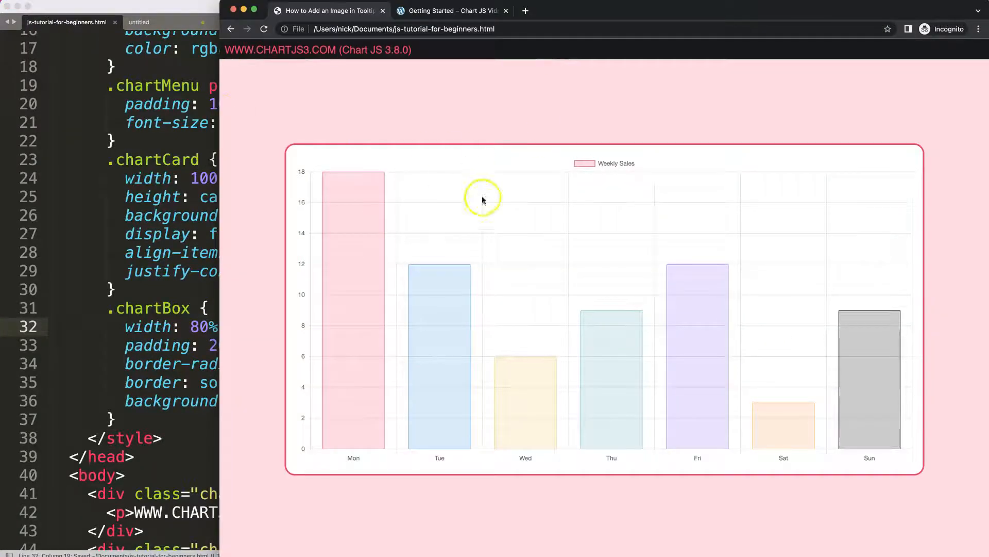
pyautogui.moveTo(360, 289)
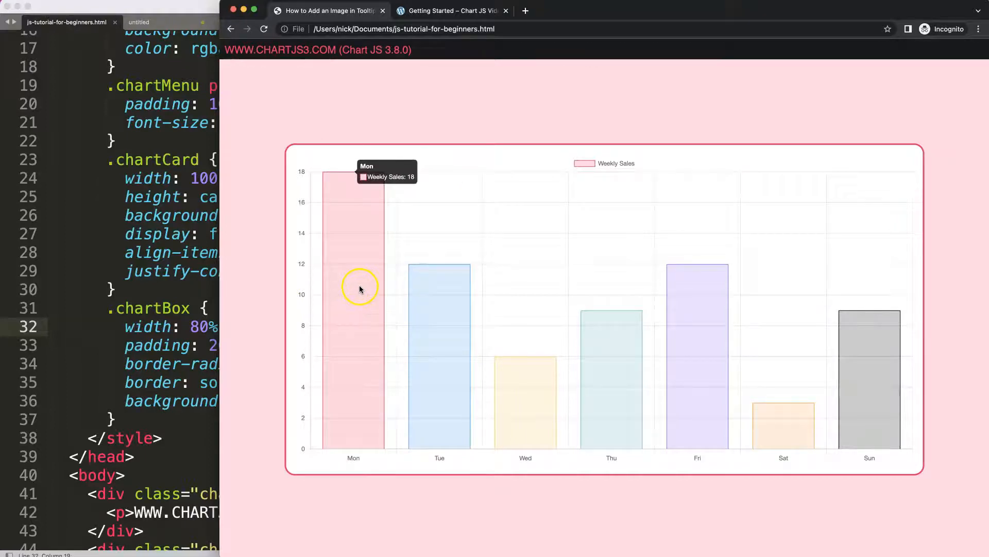
pyautogui.moveTo(263, 126)
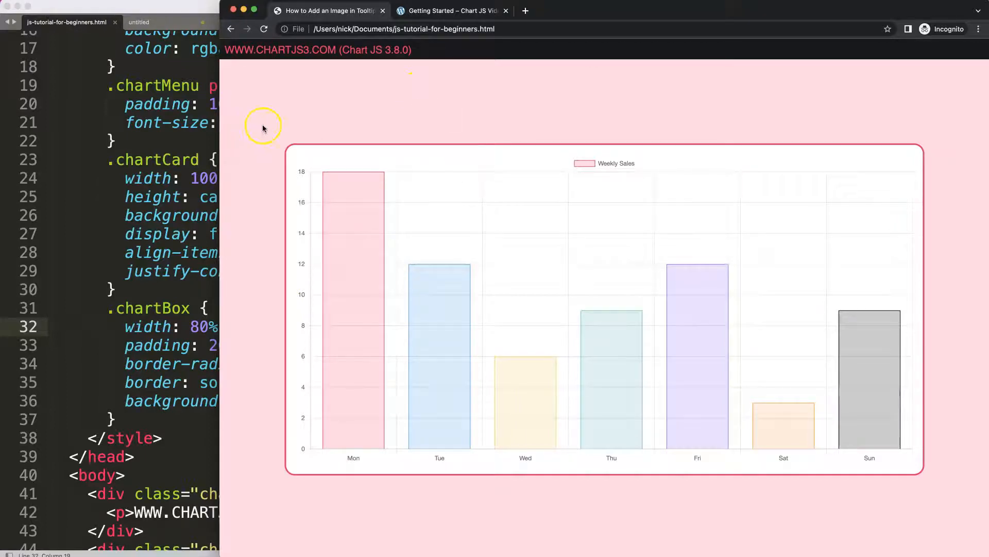
pyautogui.moveTo(167, 179)
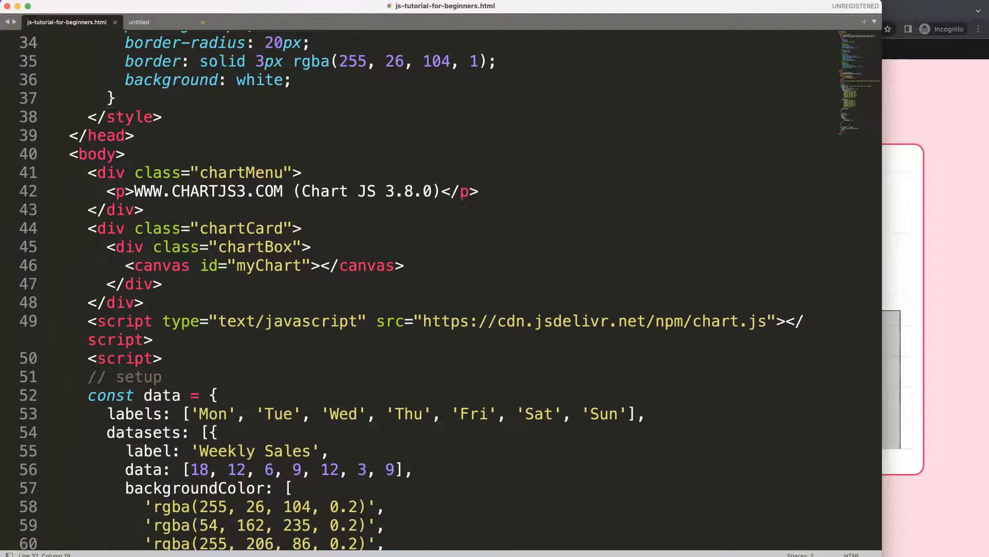
# Step: Add an // img object comment and const image = new Image() after the script tag
pyautogui.click(142, 358)
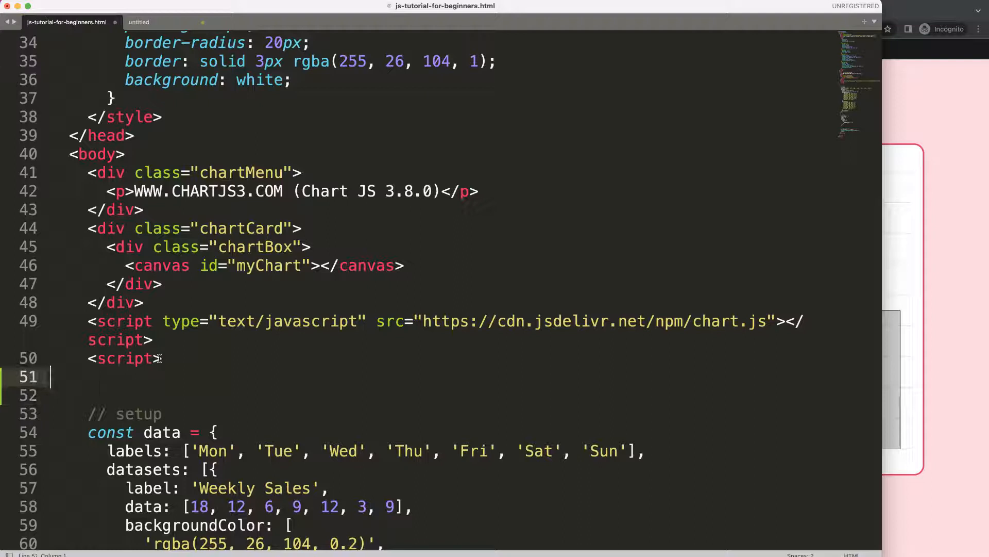
pyautogui.write('// img object')
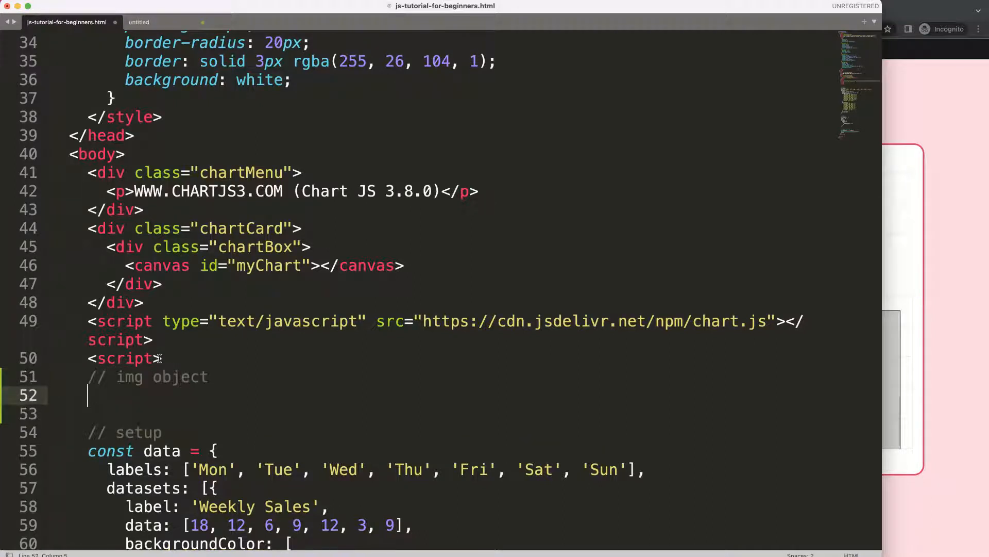
pyautogui.write('const ima')
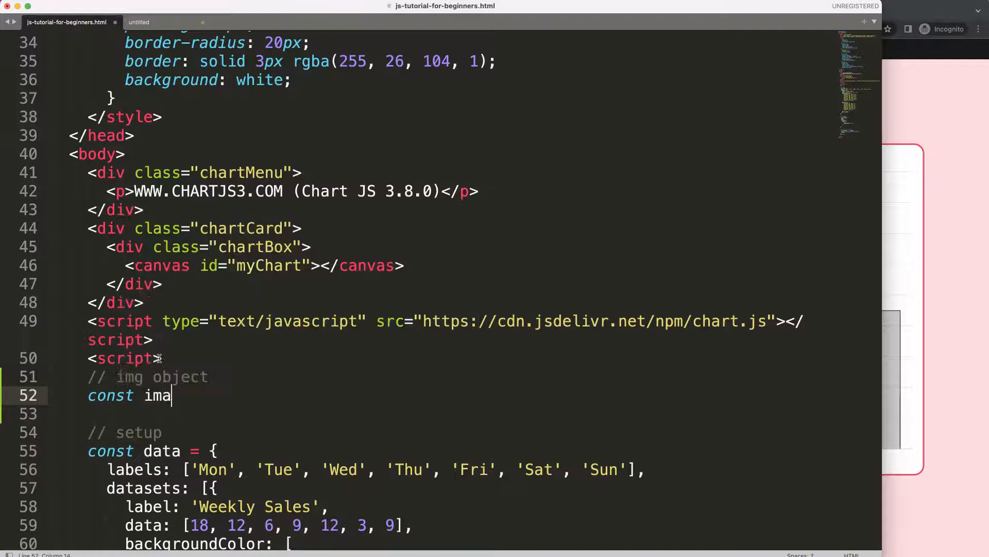
pyautogui.write('ge = new')
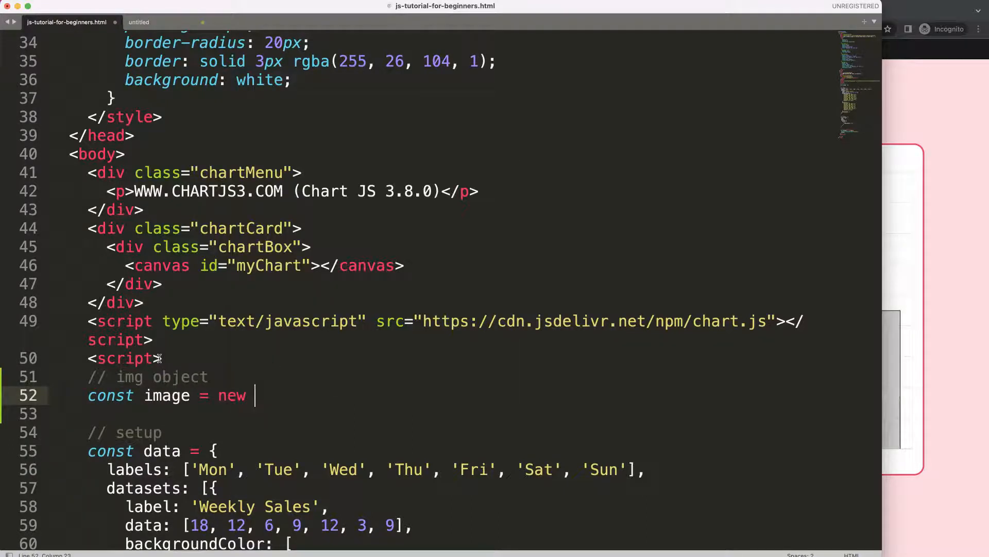
pyautogui.write('Image')
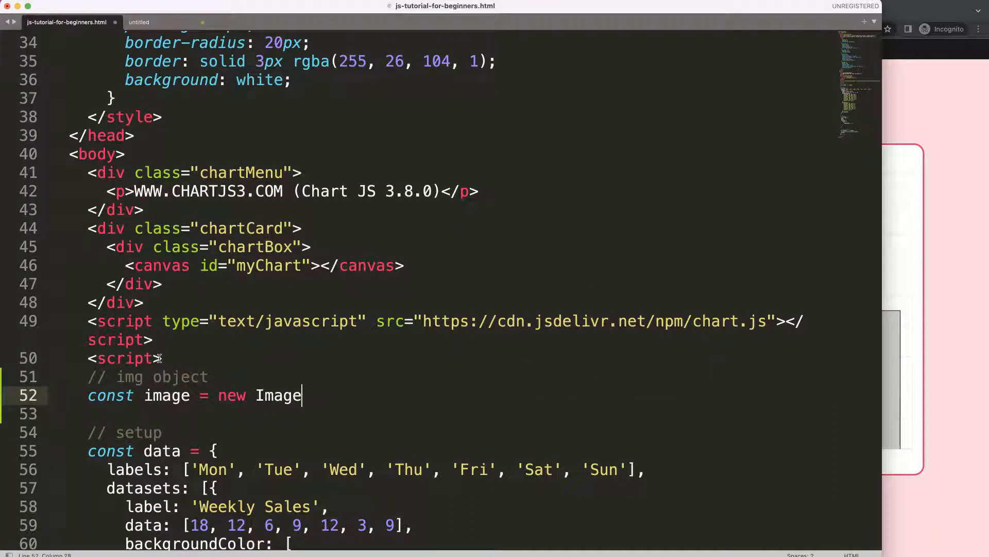
pyautogui.write('()')
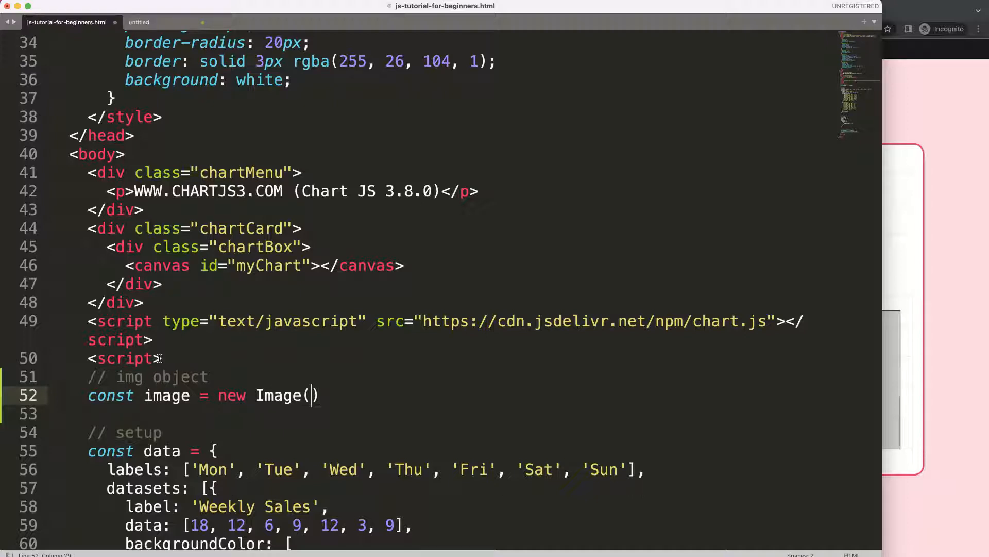
pyautogui.write('w, h')
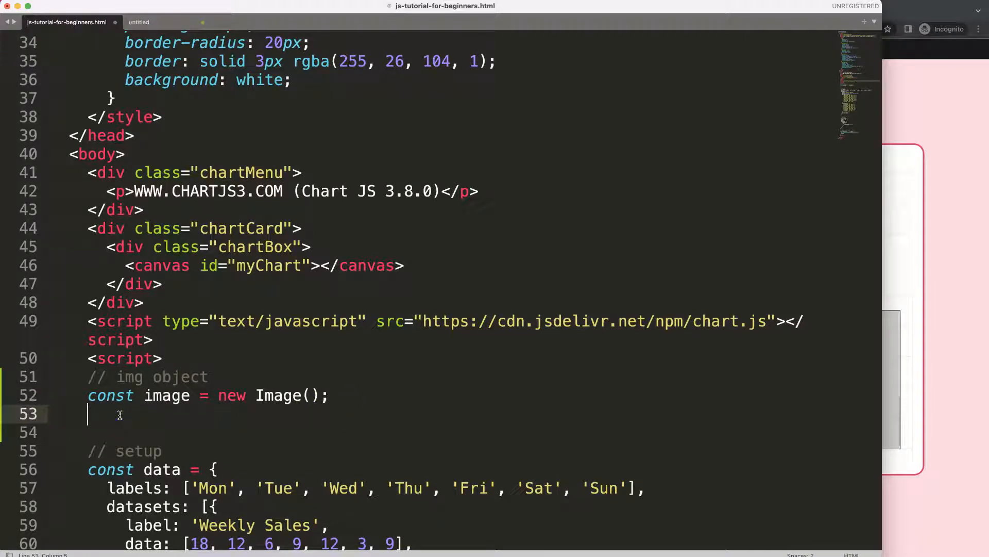
# Step: Start an image.src assignment with empty quotes
pyautogui.write('imag')
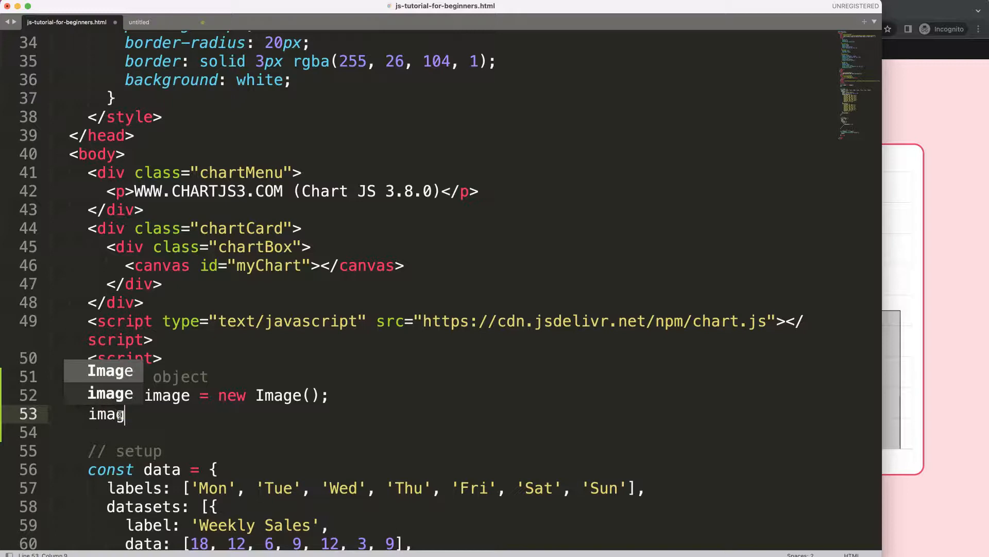
pyautogui.write('e.src')
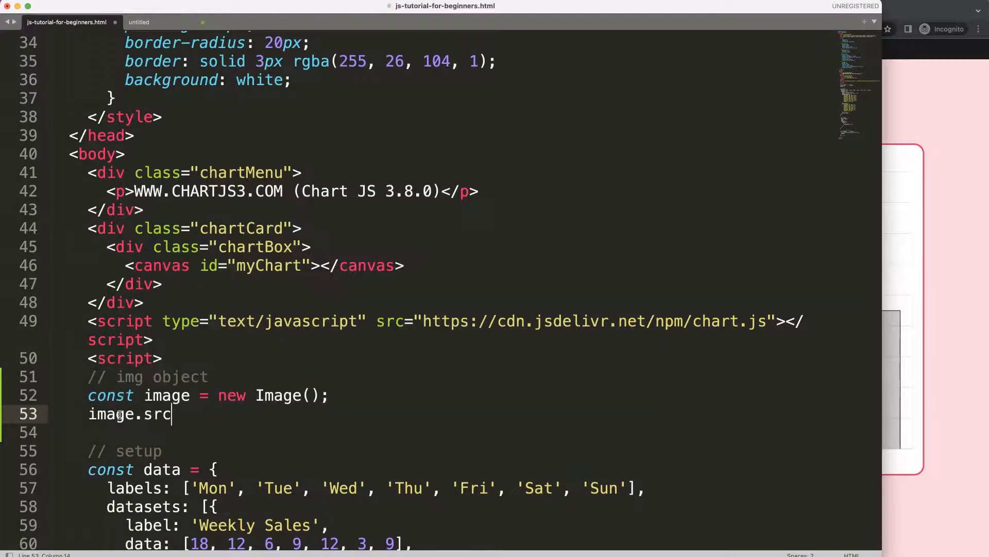
pyautogui.write("= ''")
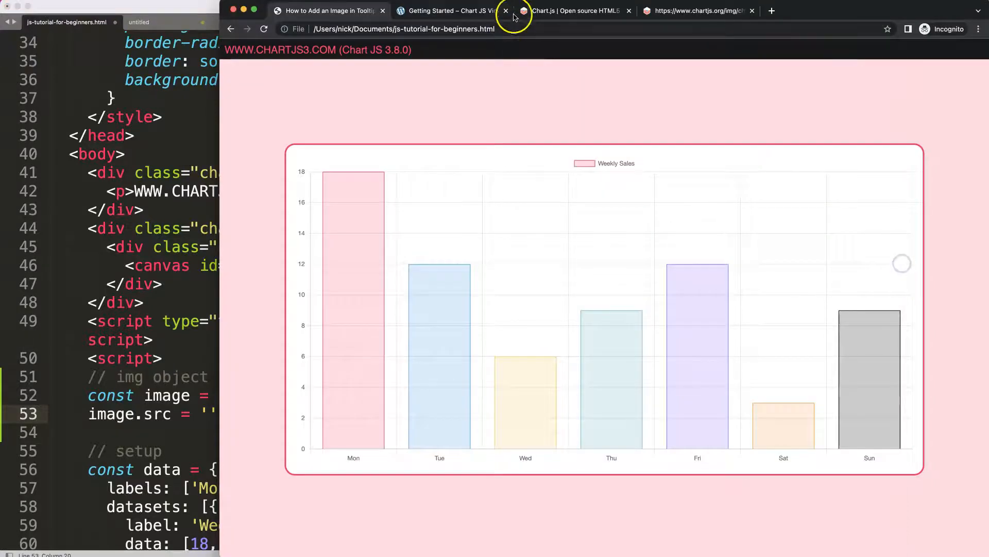
# Step: Open the chartjs.org logo image in its own tab and select its address
pyautogui.click(574, 11)
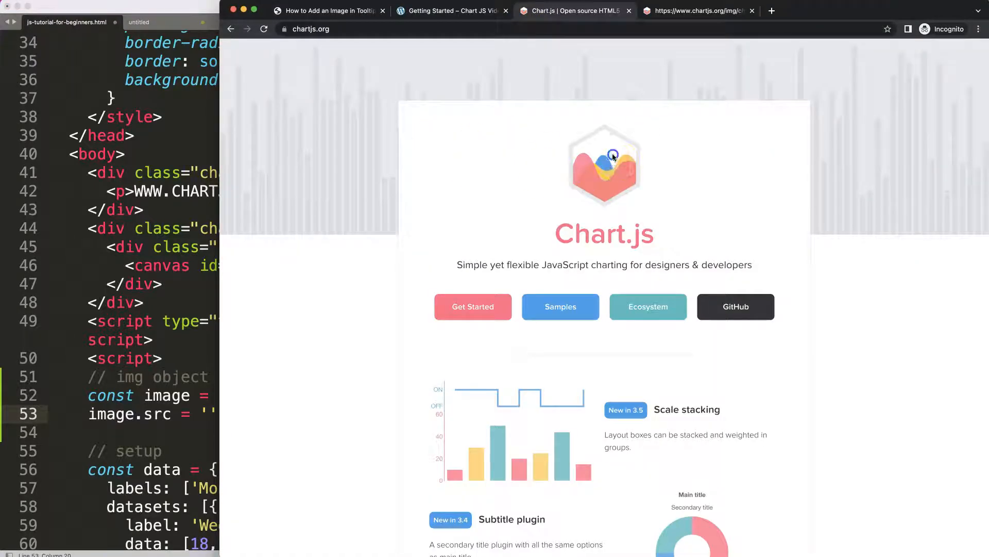
pyautogui.rightClick(610, 157)
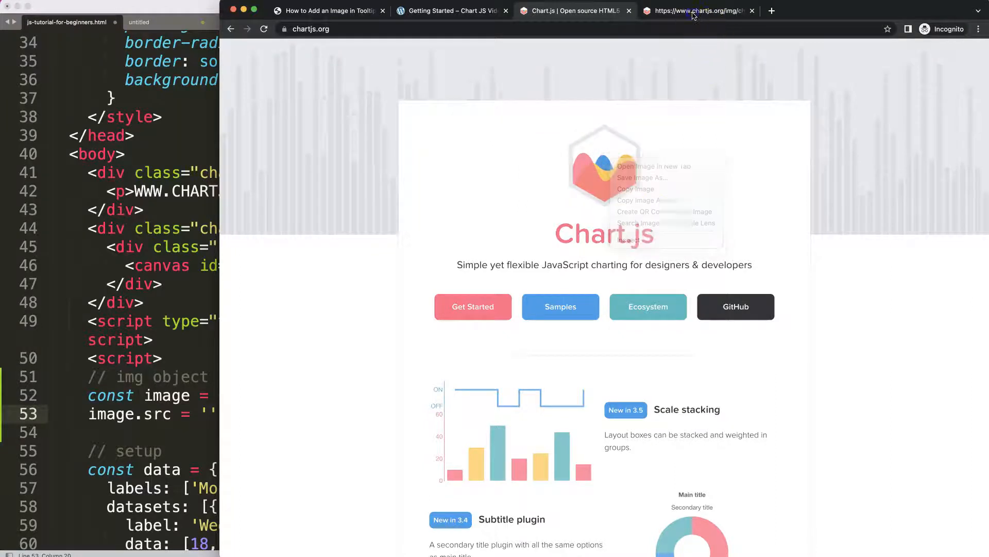
pyautogui.click(643, 166)
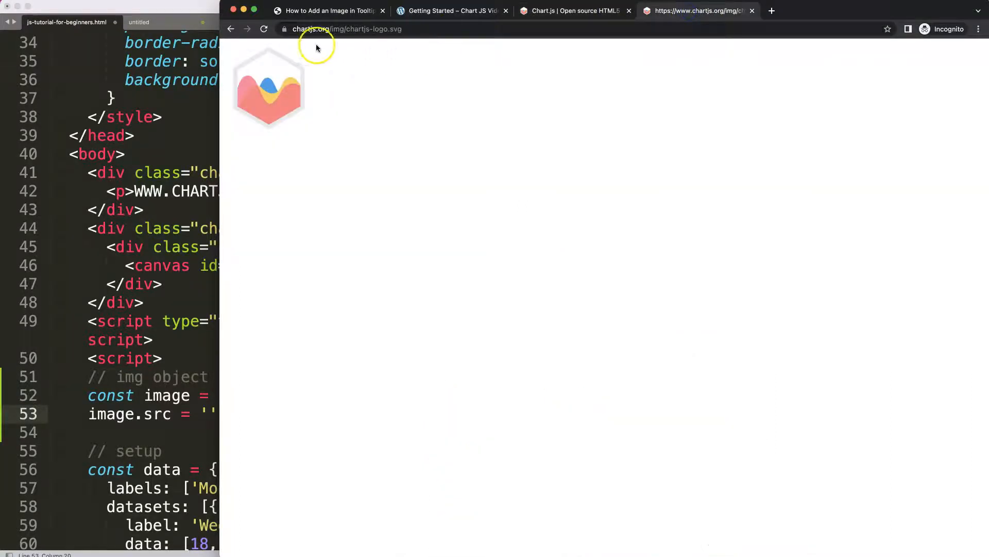
pyautogui.click(341, 28)
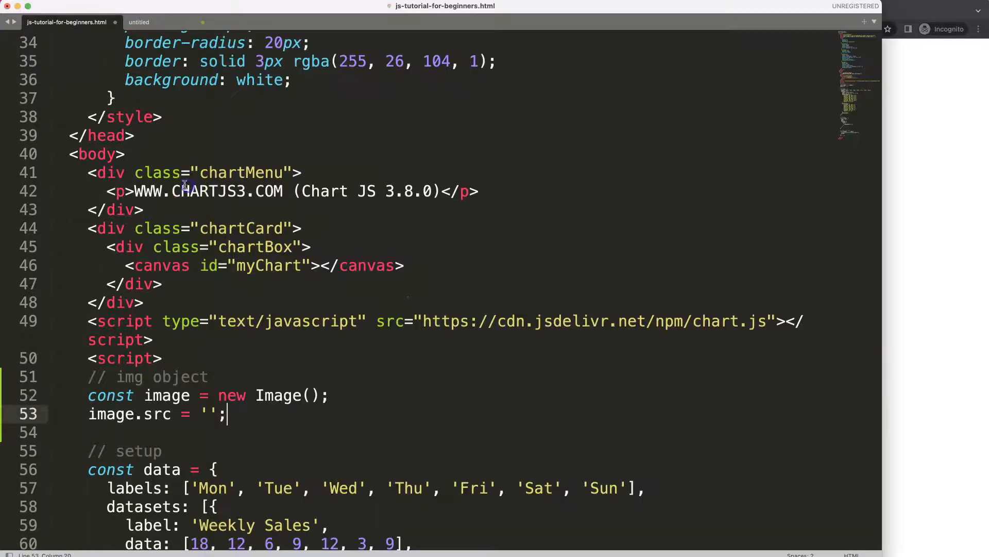
pyautogui.click(207, 414)
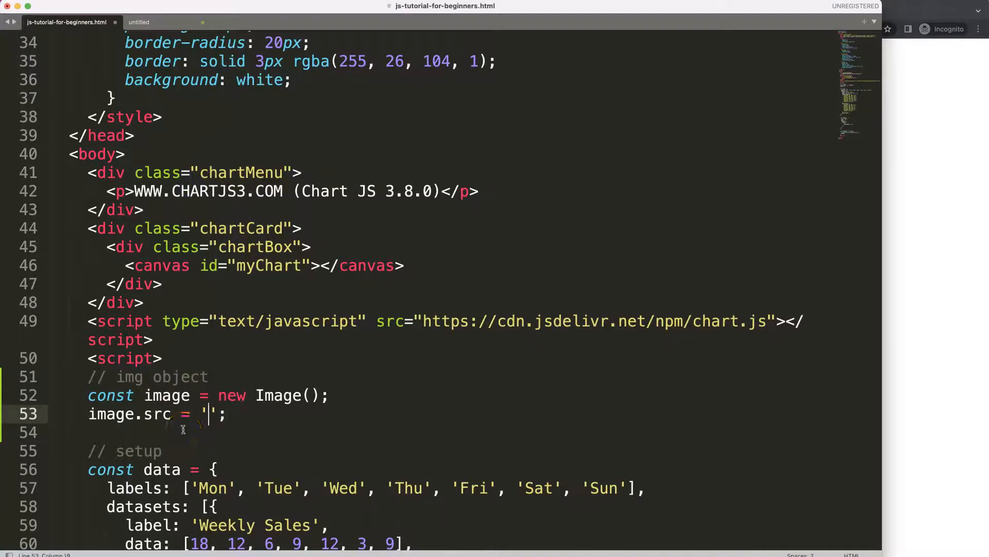
pyautogui.write('https://www.chartjs.org/img/chartjs-logo.svg')
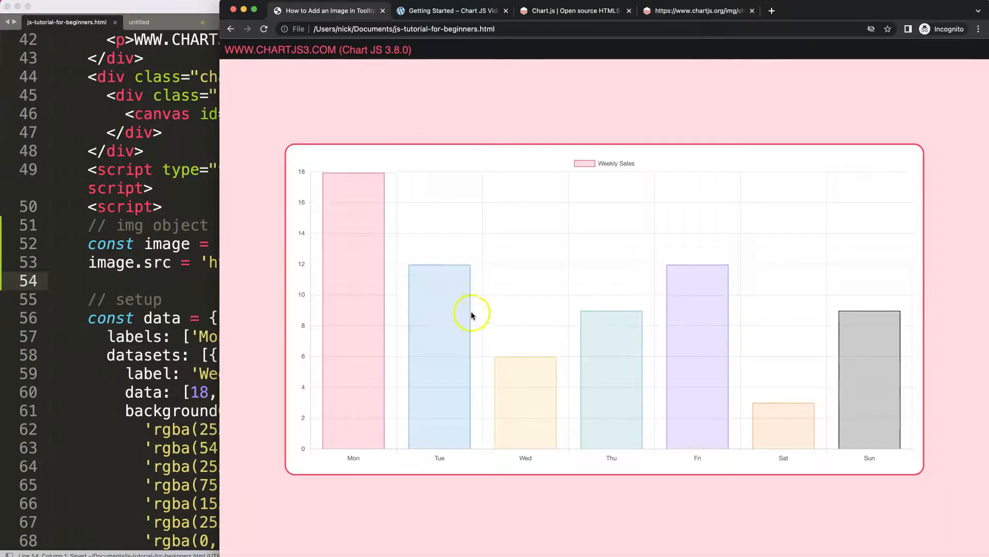
pyautogui.moveTo(431, 302)
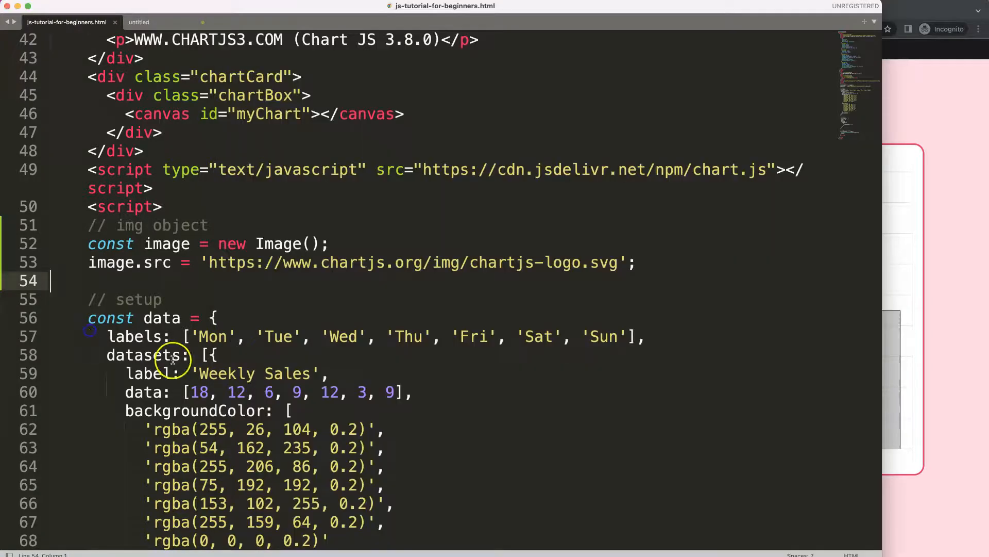
pyautogui.scroll(-3)
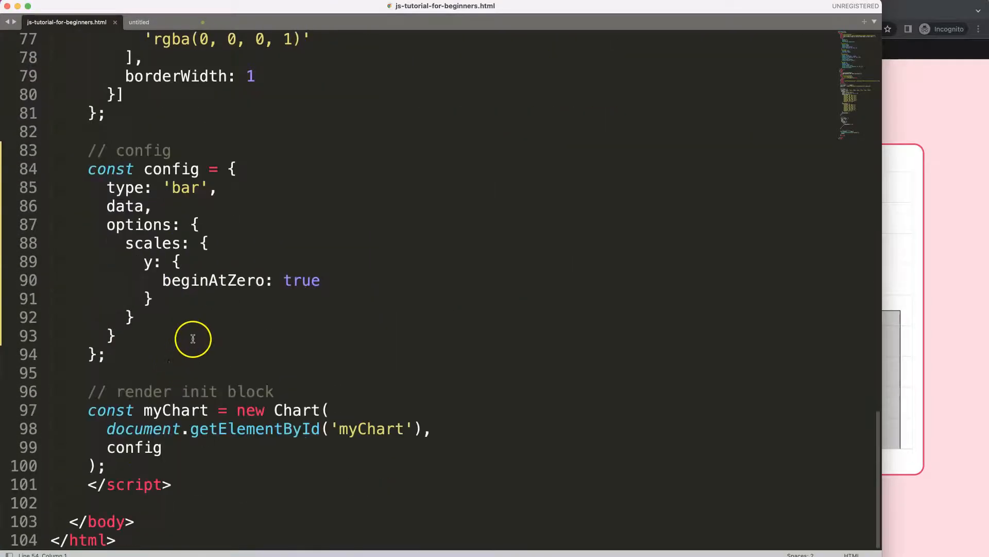
pyautogui.click(210, 225)
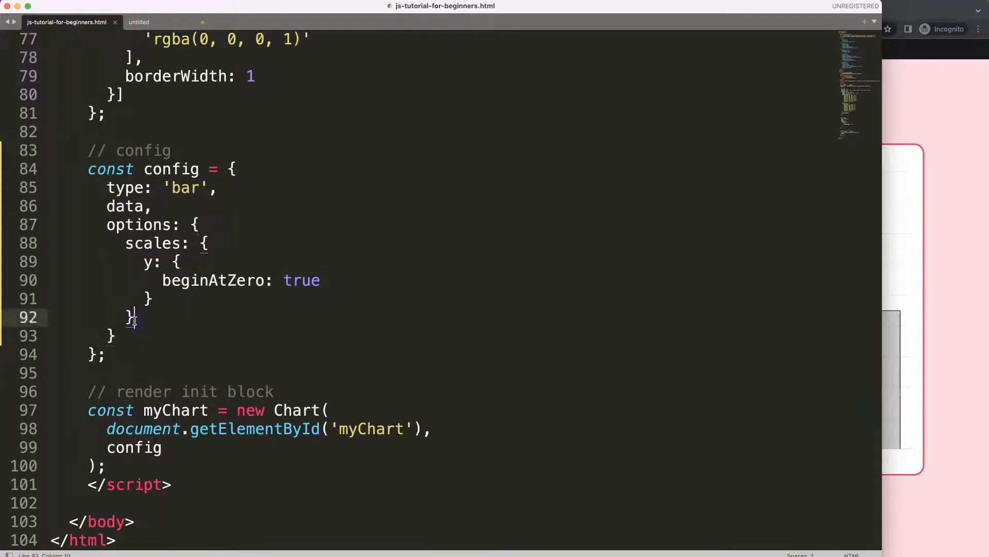
# Step: Add plugins: { tooltip: { usePointStyle: true } } after the scales block and save
pyautogui.write(',')
pyautogui.press('Enter')
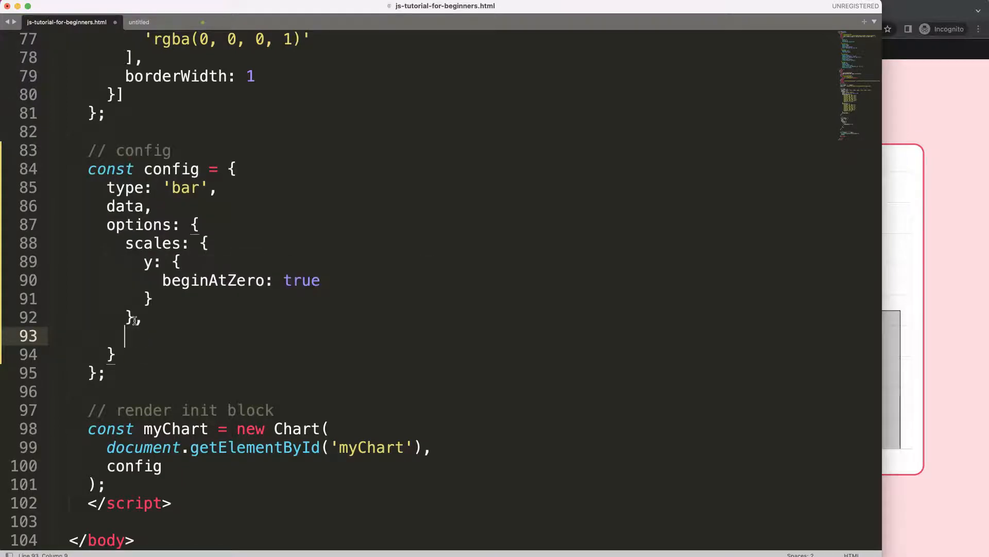
pyautogui.write('plugins: {')
pyautogui.write('toolt')
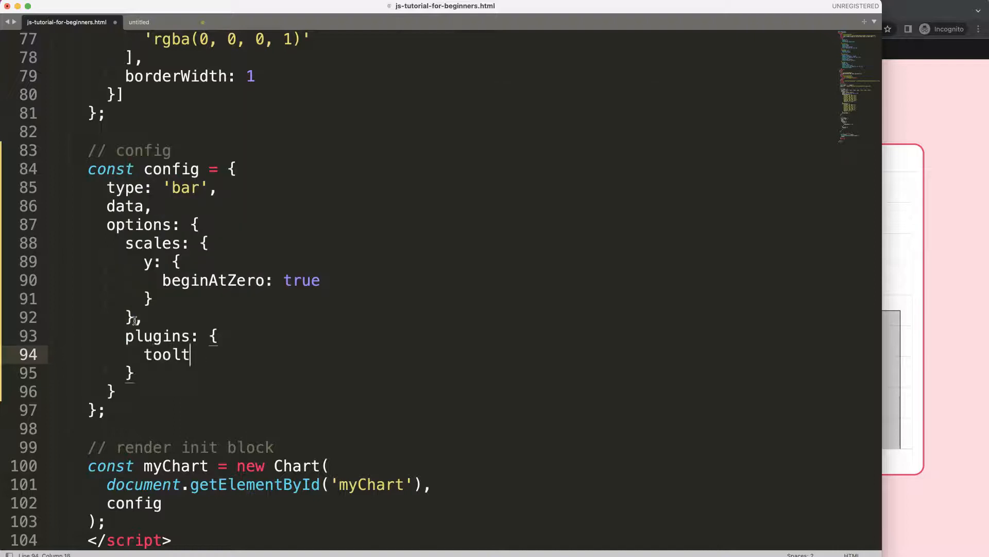
pyautogui.write('ip: {')
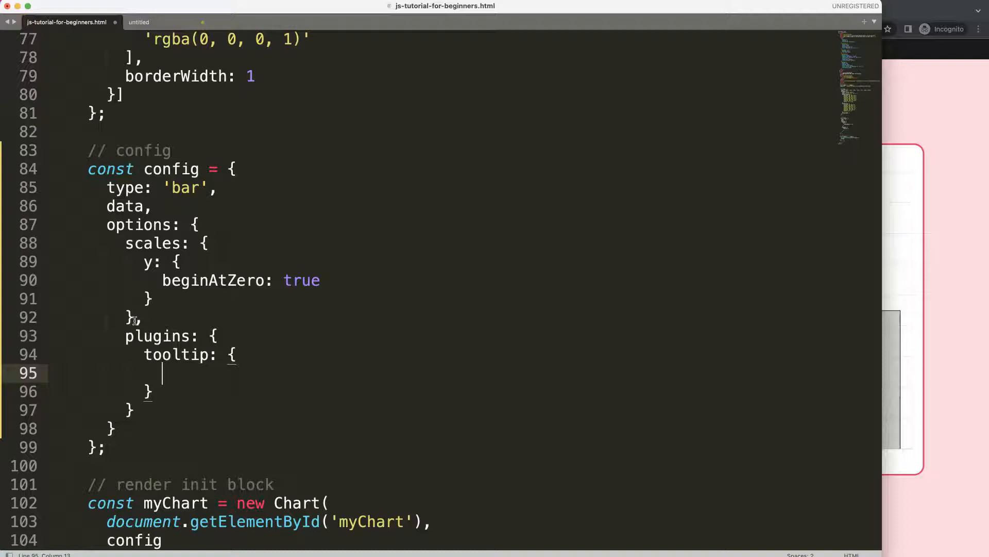
pyautogui.write('usePoi')
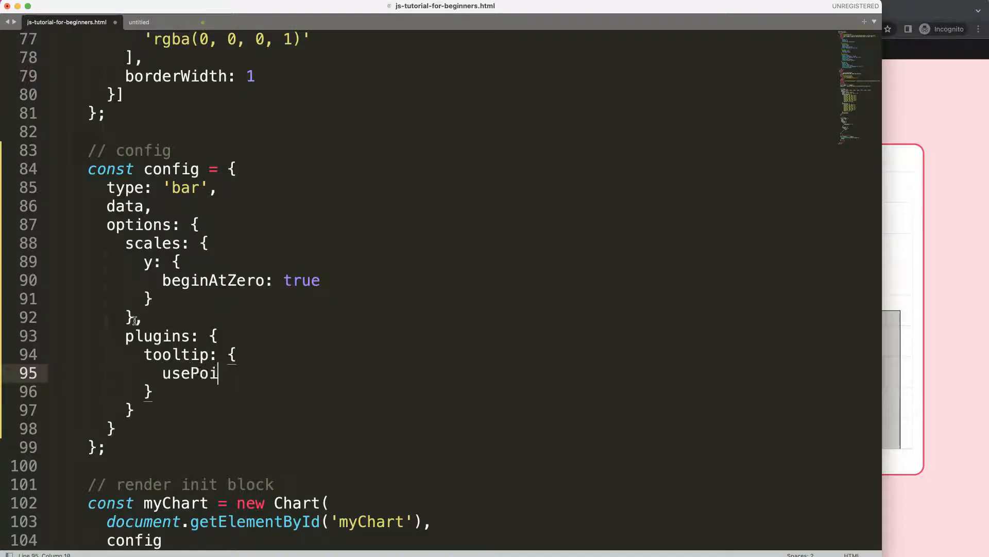
pyautogui.write('ntStyle')
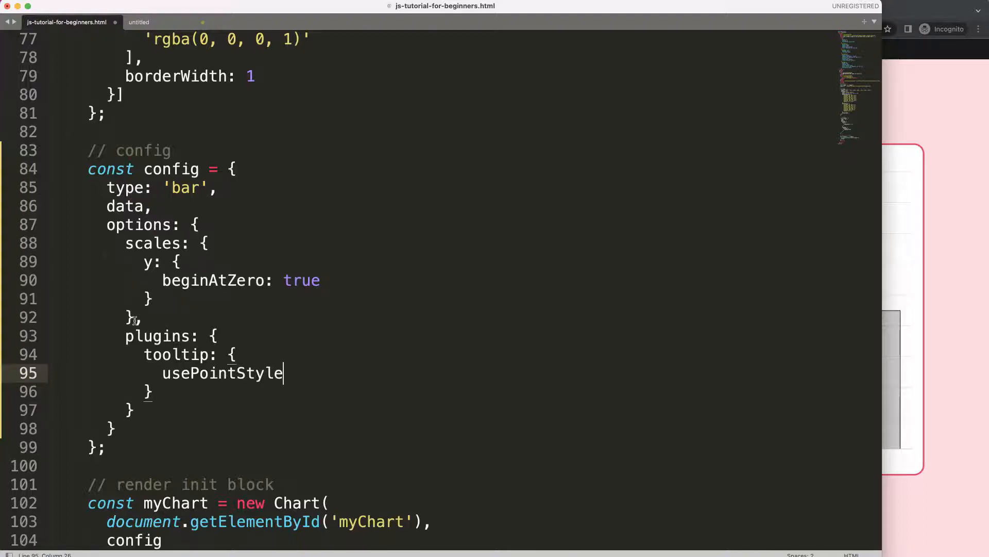
pyautogui.press('cmd+s')
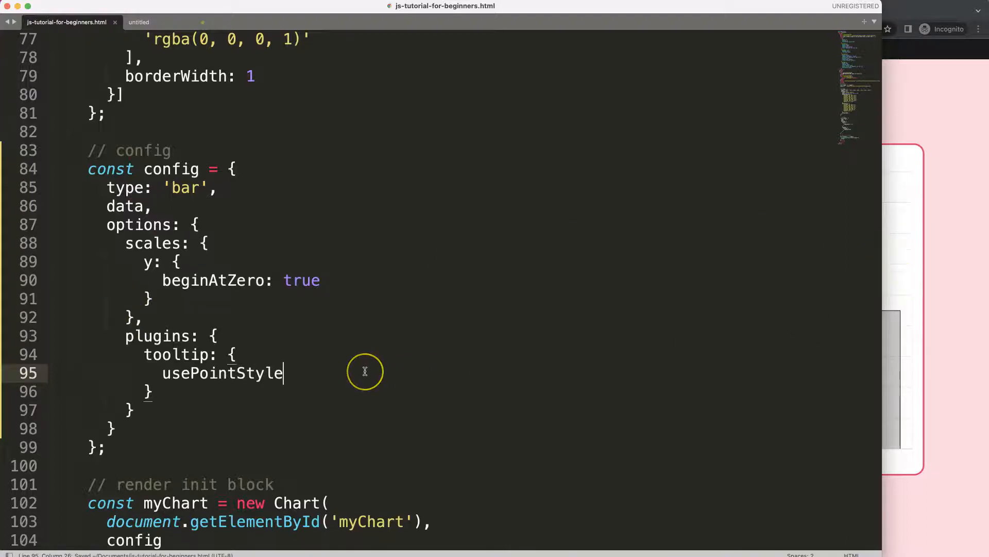
pyautogui.write(':')
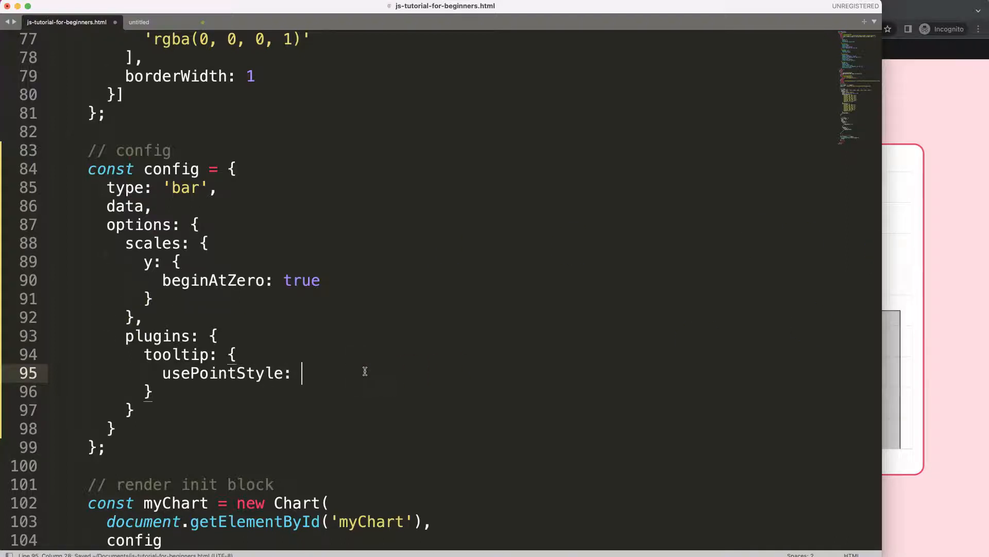
pyautogui.write('true')
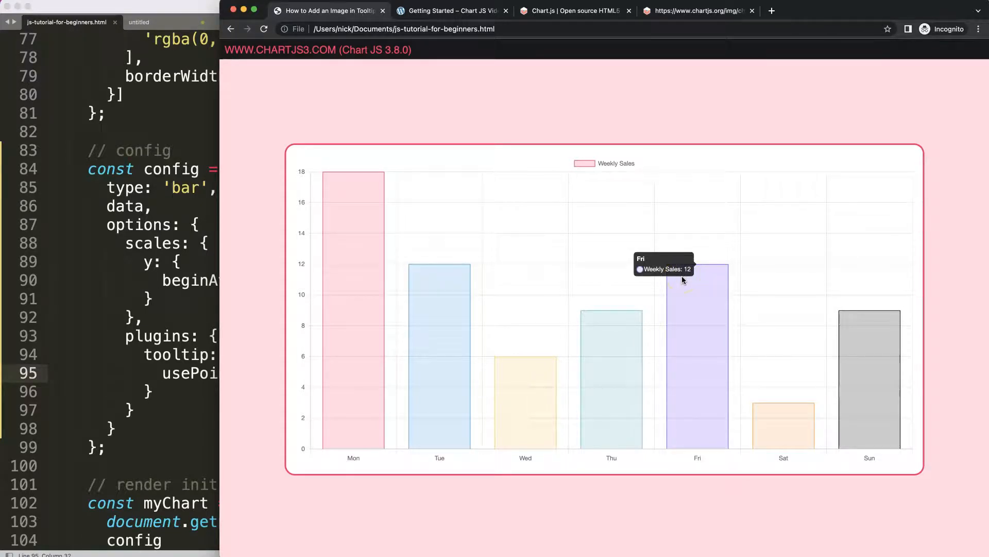
pyautogui.moveTo(634, 273)
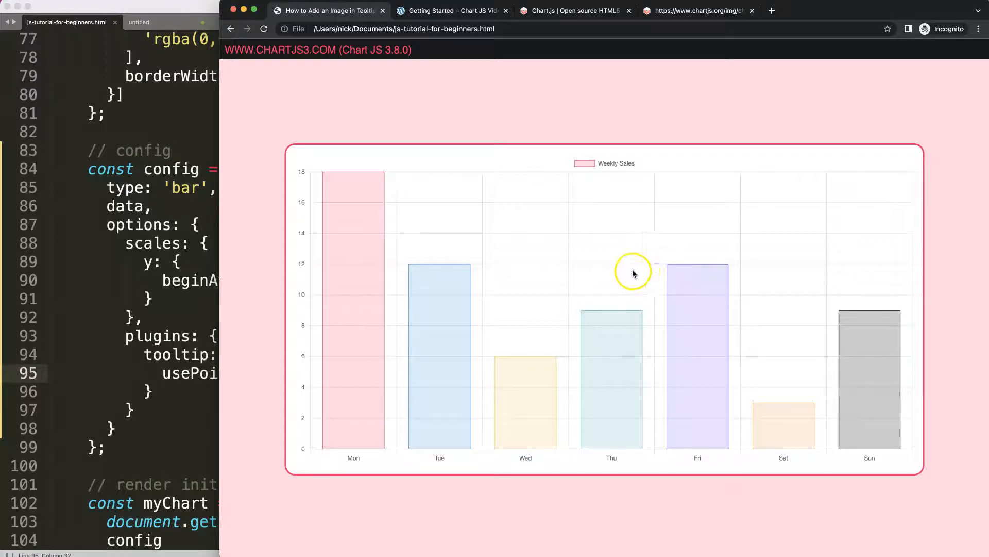
pyautogui.moveTo(672, 274)
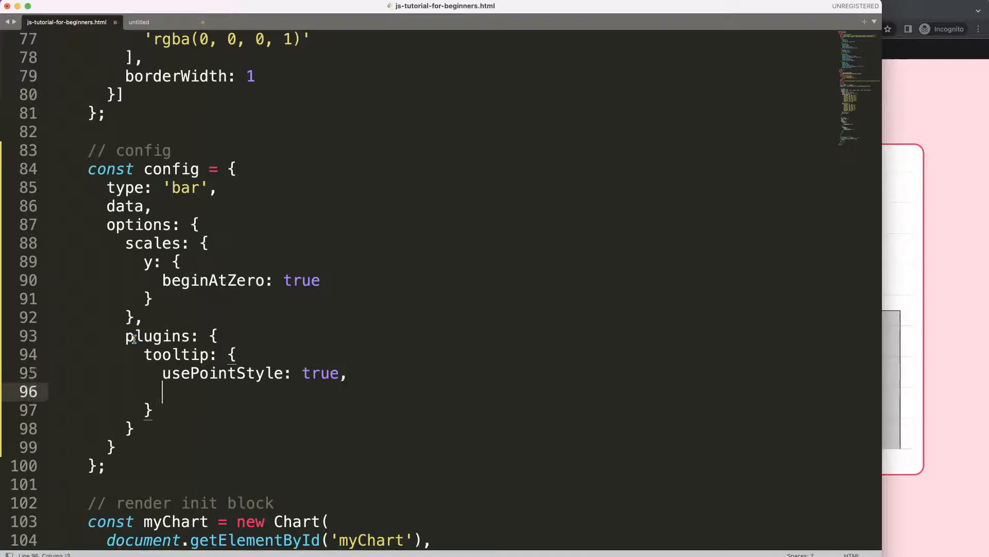
# Step: Add a callbacks block containing labelPointStyle inside the tooltip options
pyautogui.write('callba')
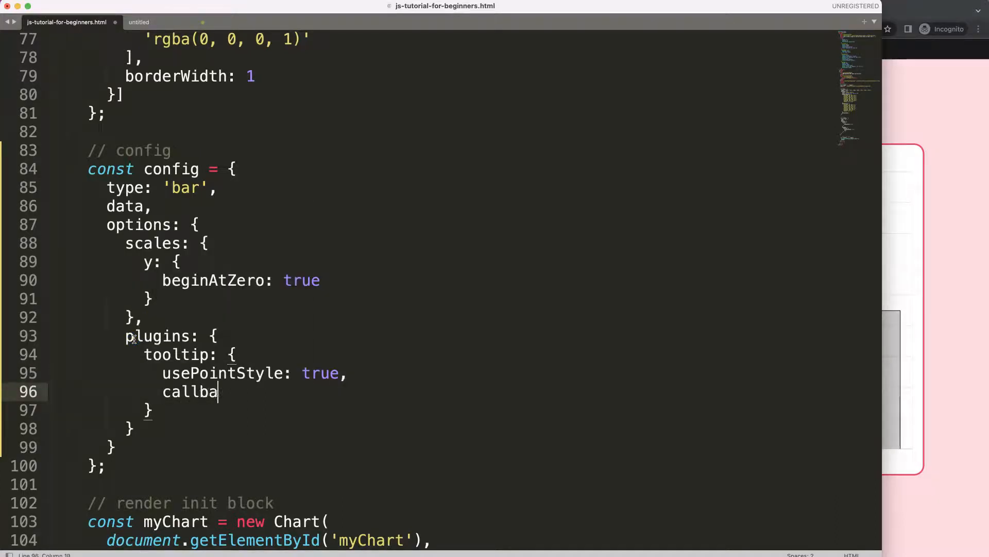
pyautogui.write('cks:')
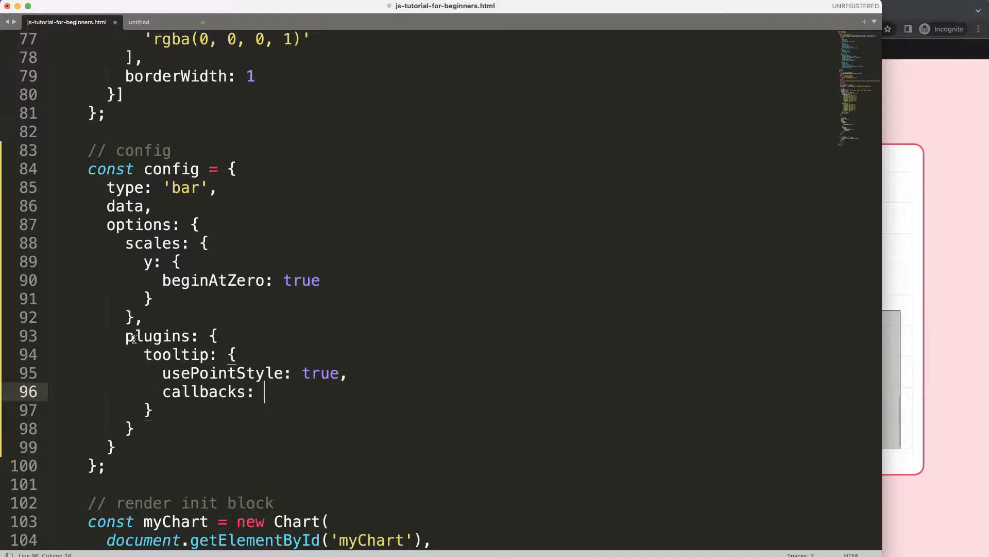
pyautogui.write('{')
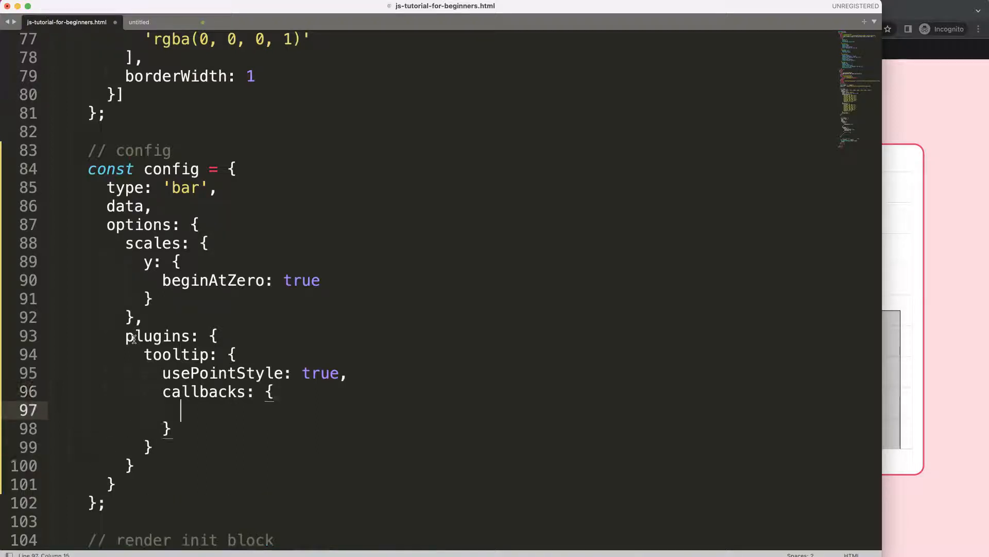
pyautogui.write('labelPo')
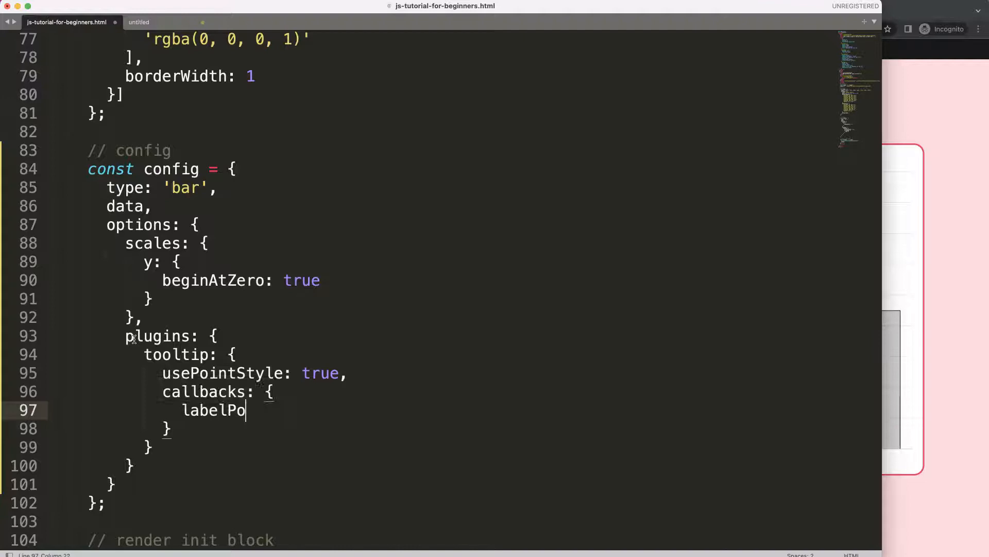
pyautogui.write('intStyle')
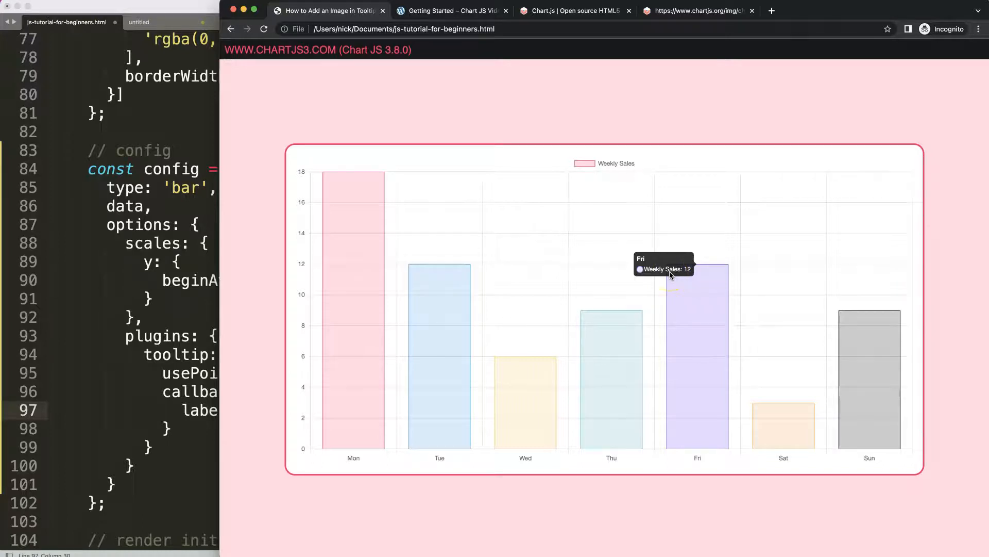
pyautogui.moveTo(416, 324)
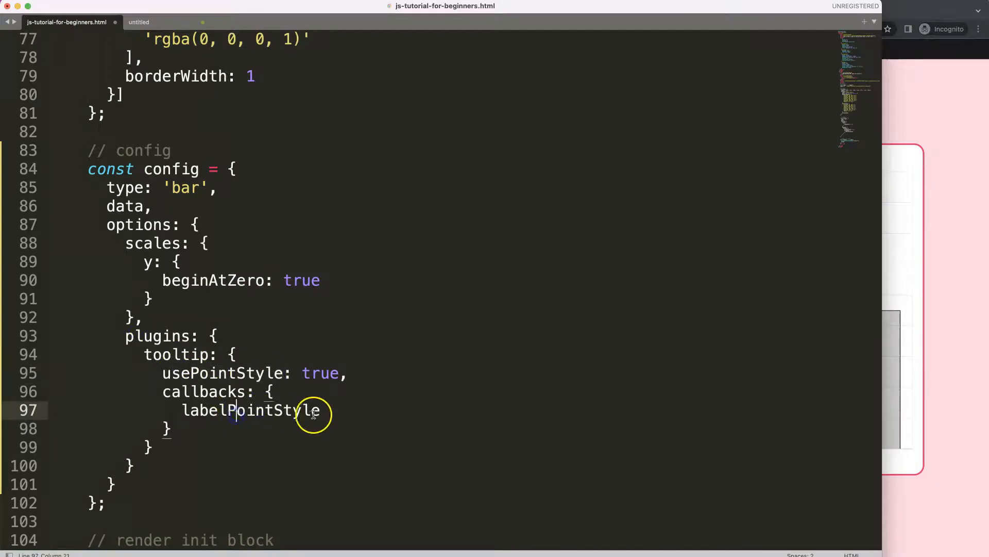
# Step: Make labelPointStyle an arrow function receiving context
pyautogui.click(330, 411)
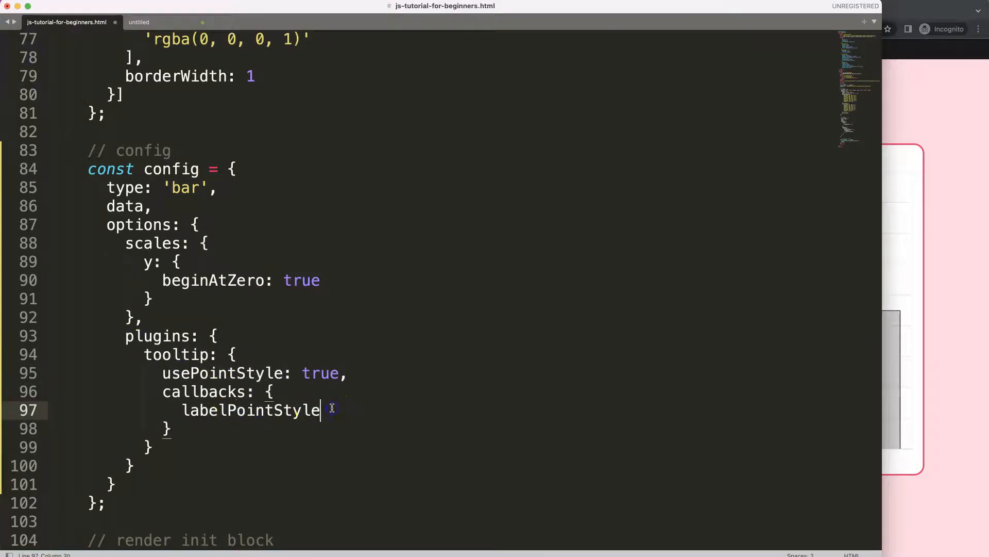
pyautogui.write(':')
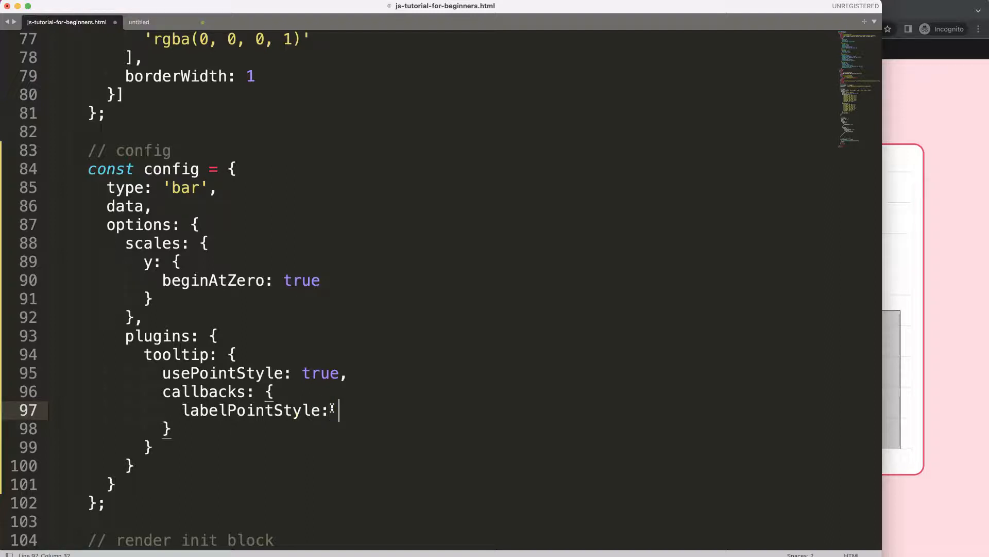
pyautogui.write('(context) => {')
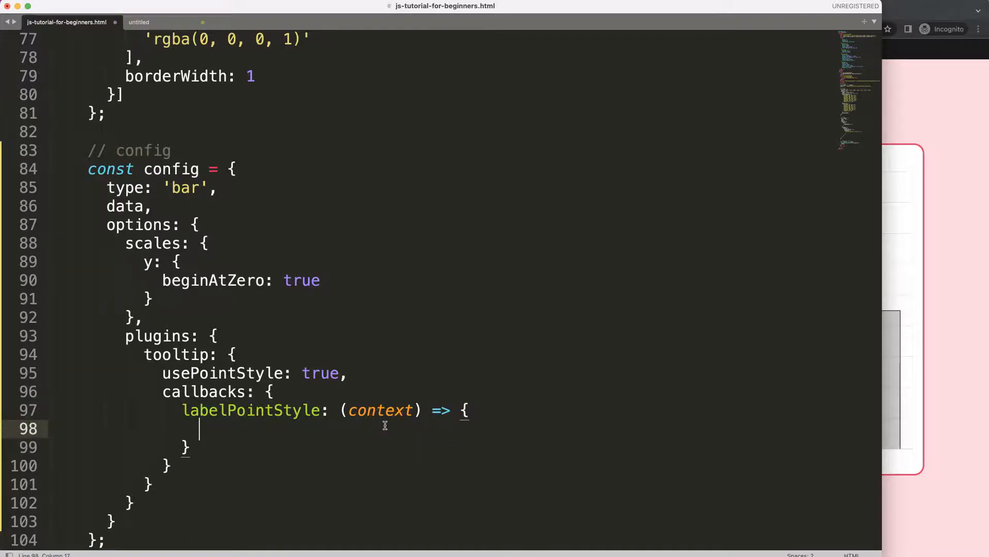
# Step: Log the context object with console.log(context) in the callback body
pyautogui.write('console.log(')
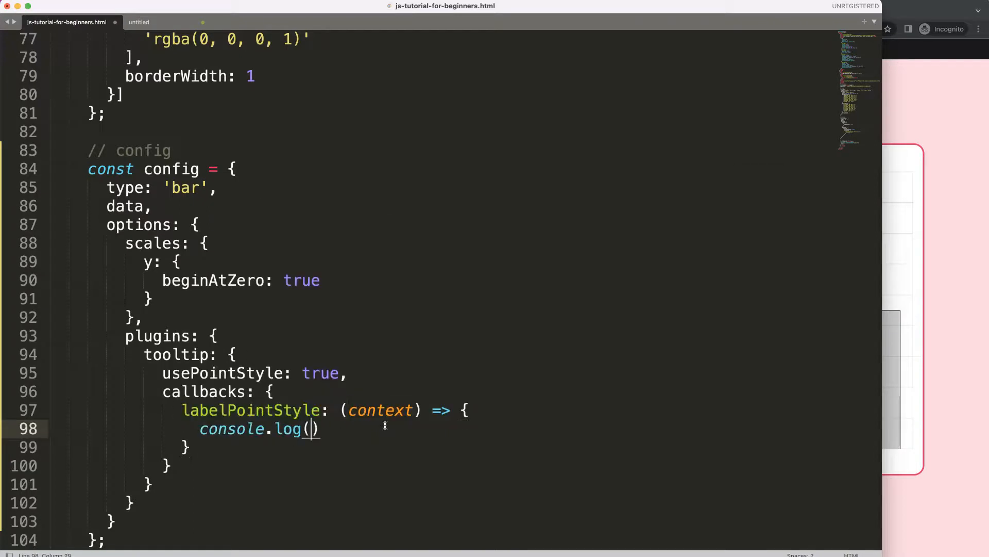
pyautogui.write('c')
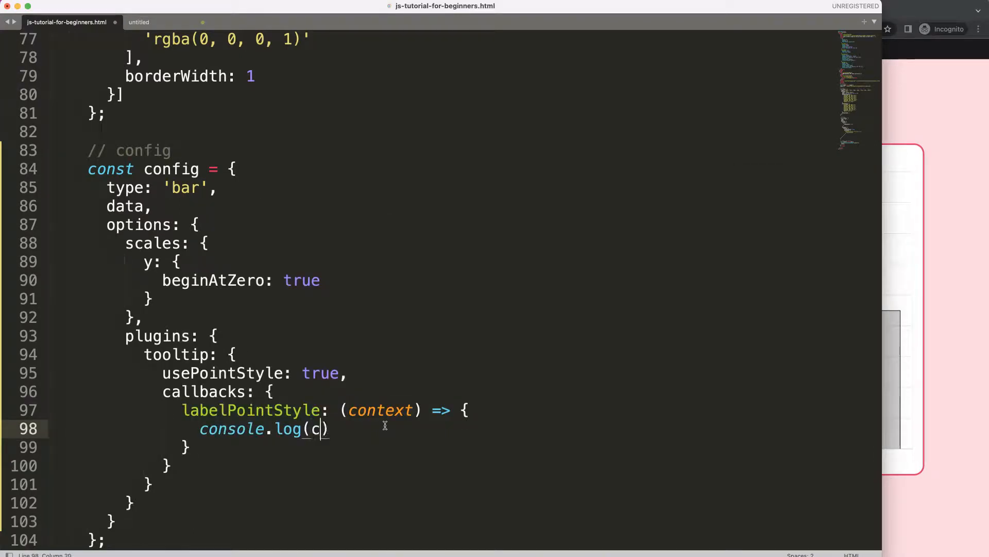
pyautogui.write('ontext')
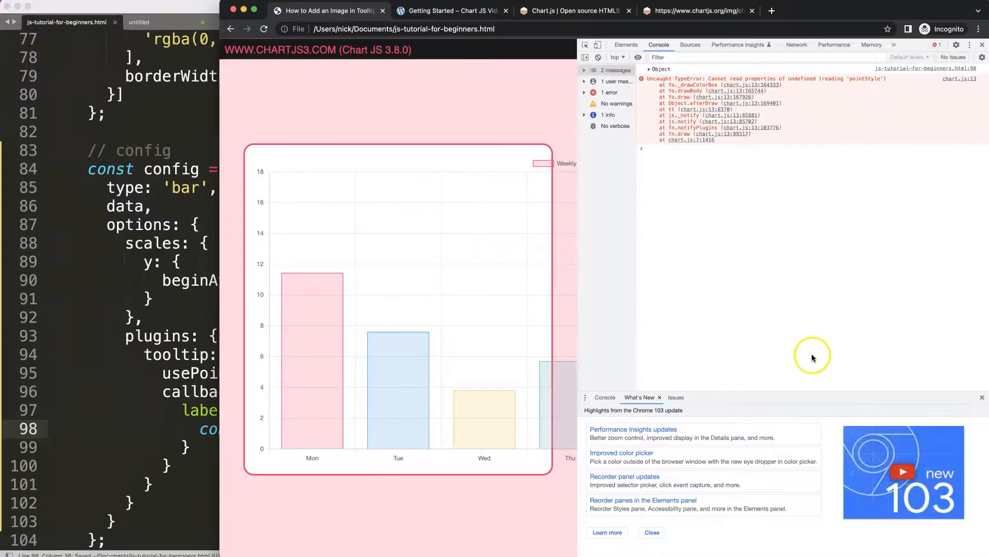
pyautogui.moveTo(865, 84)
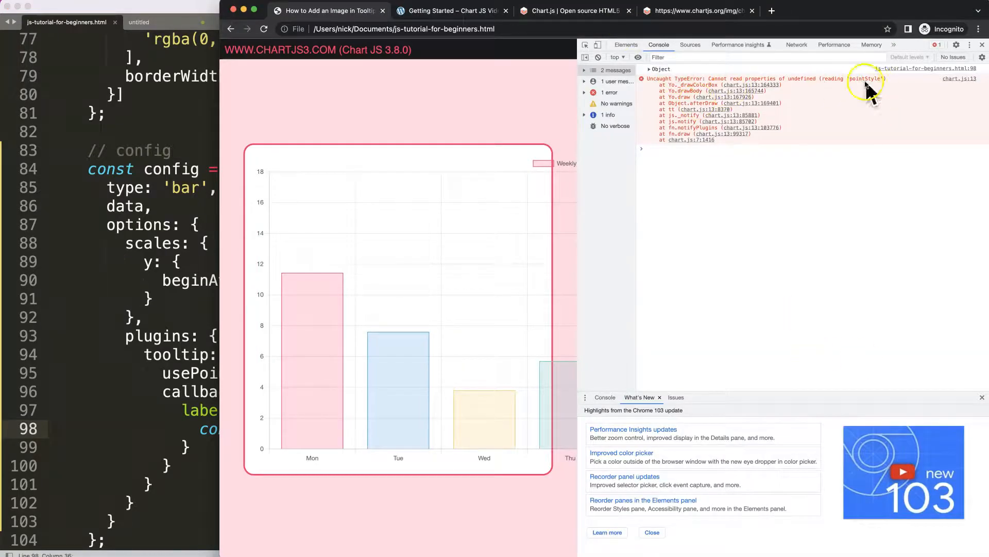
pyautogui.moveTo(156, 281)
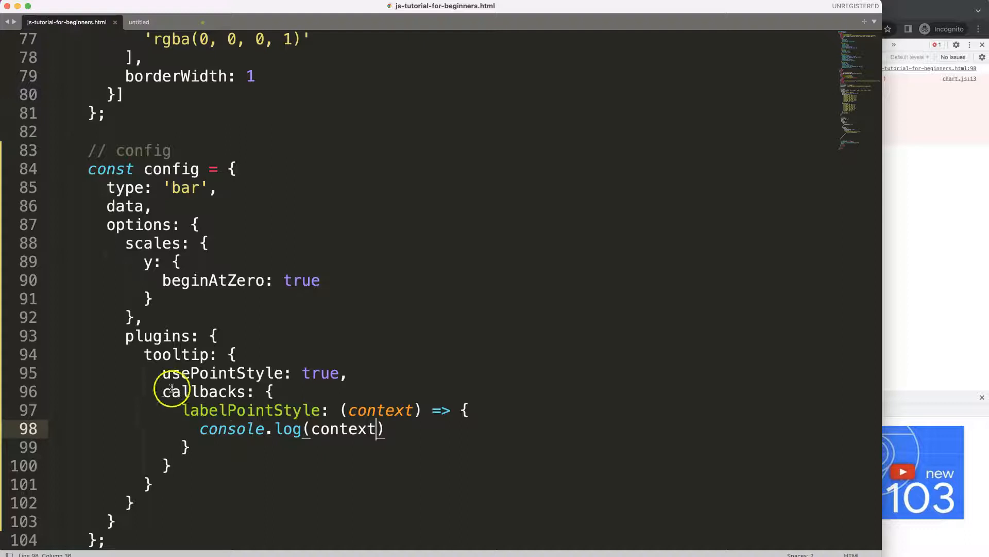
# Step: Highlight usePointStyle, then expand a logged context object in the browser console
pyautogui.click(192, 373)
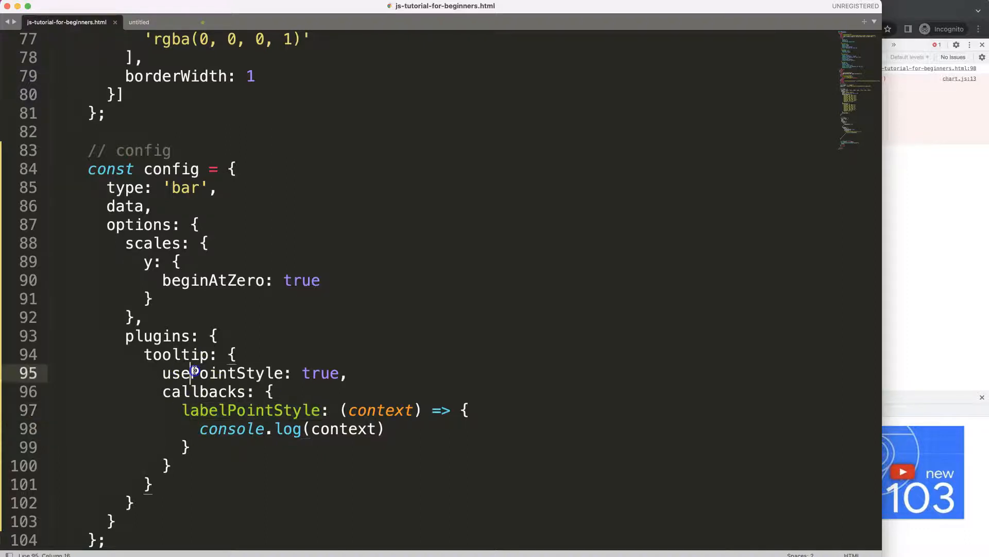
pyautogui.doubleClick(220, 373)
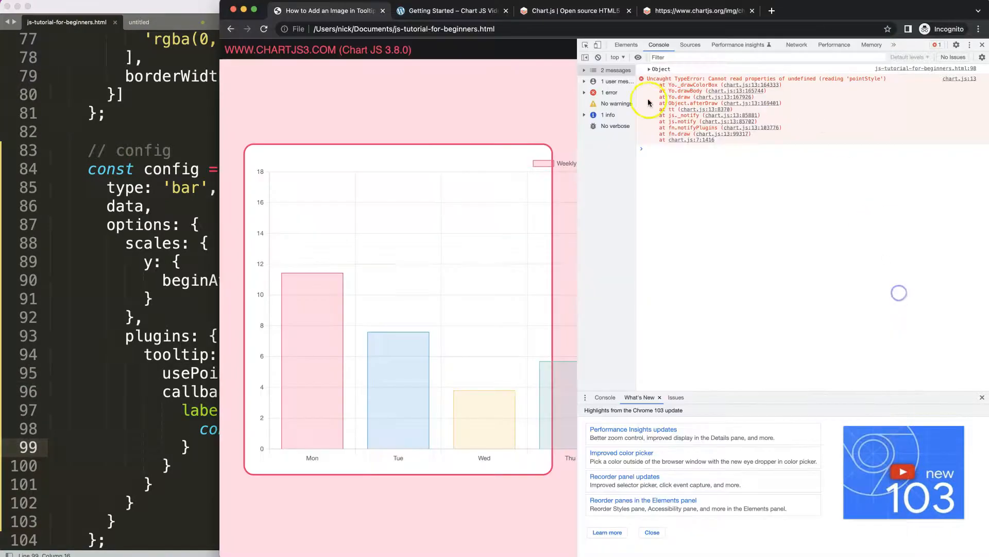
pyautogui.click(649, 69)
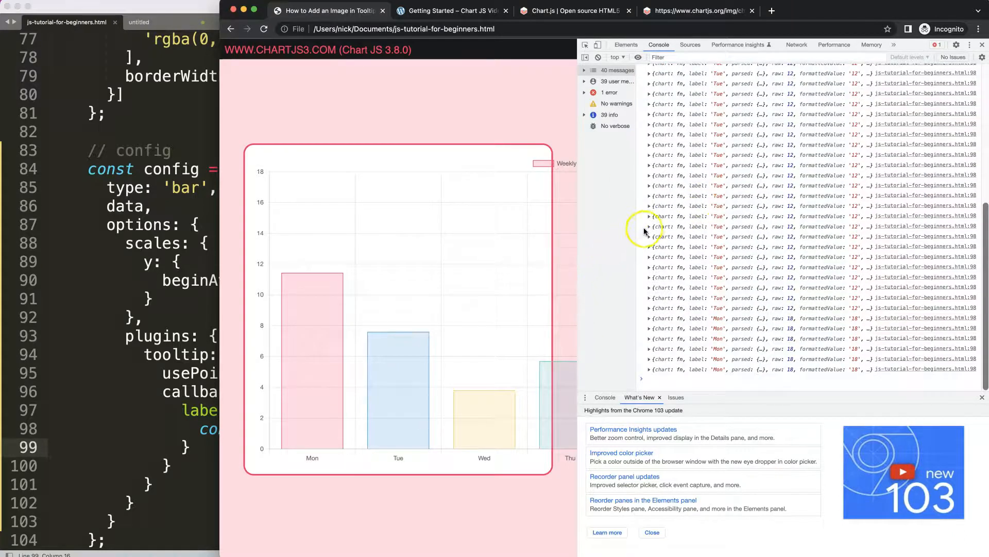
pyautogui.click(650, 232)
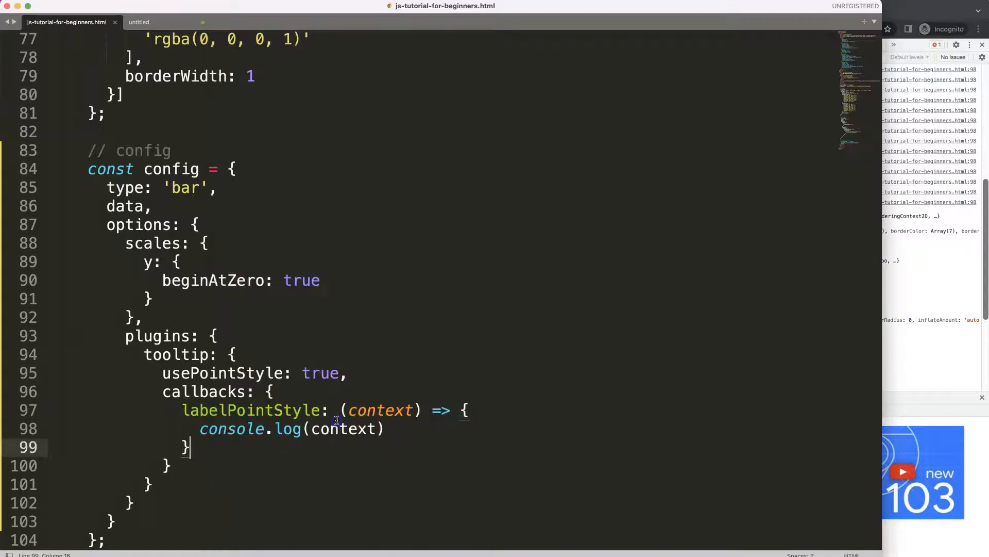
# Step: Return an object with a pointStyle property from the labelPointStyle callback
pyautogui.click(390, 428)
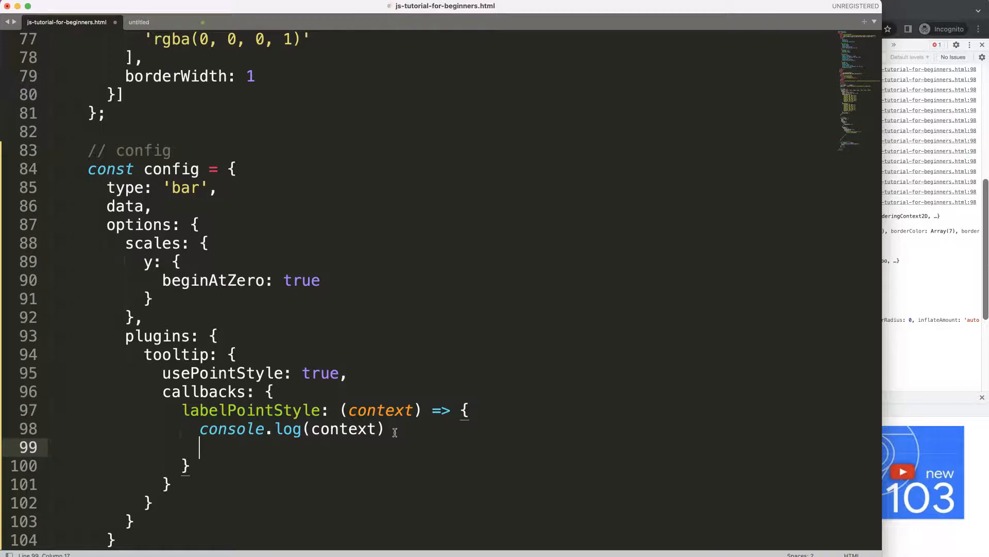
pyautogui.write('return')
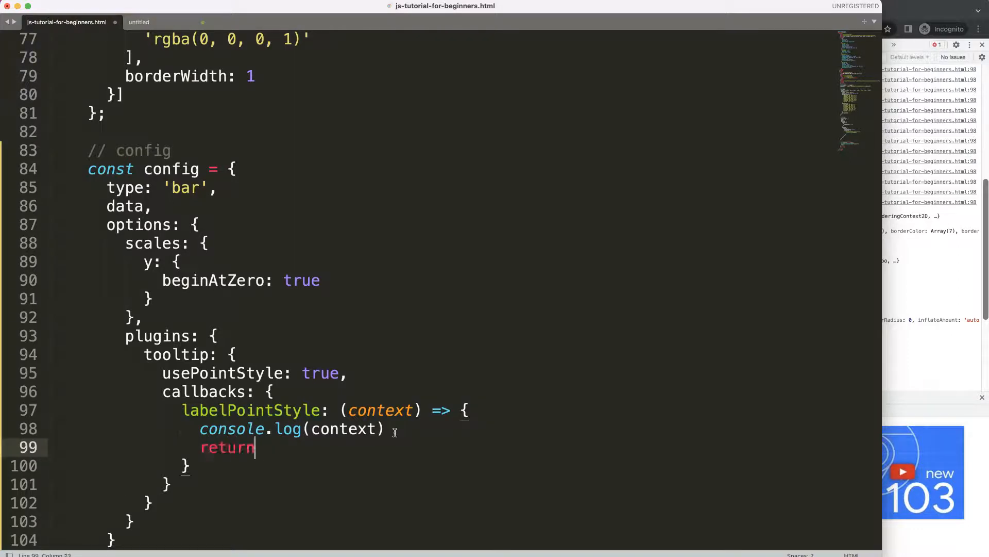
pyautogui.write('" "')
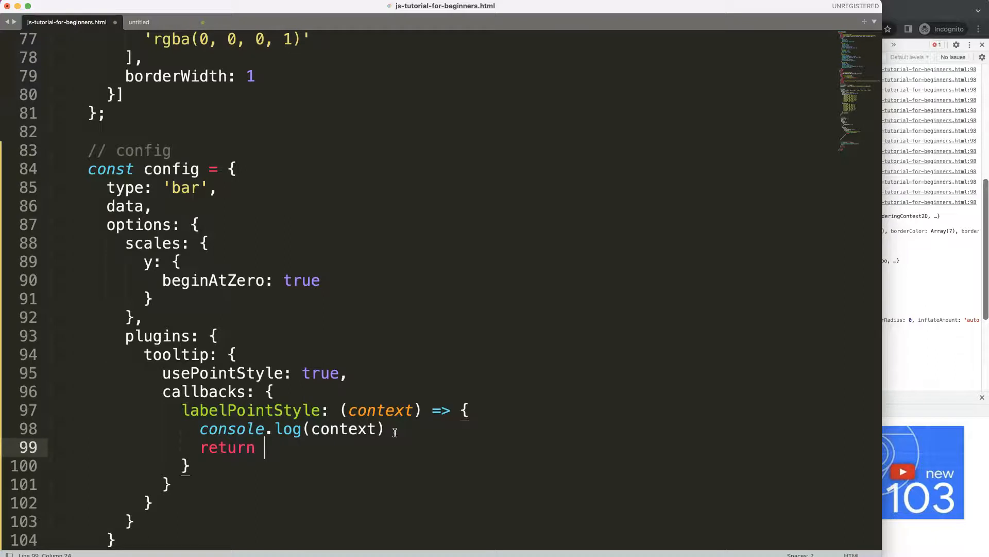
pyautogui.write('{')
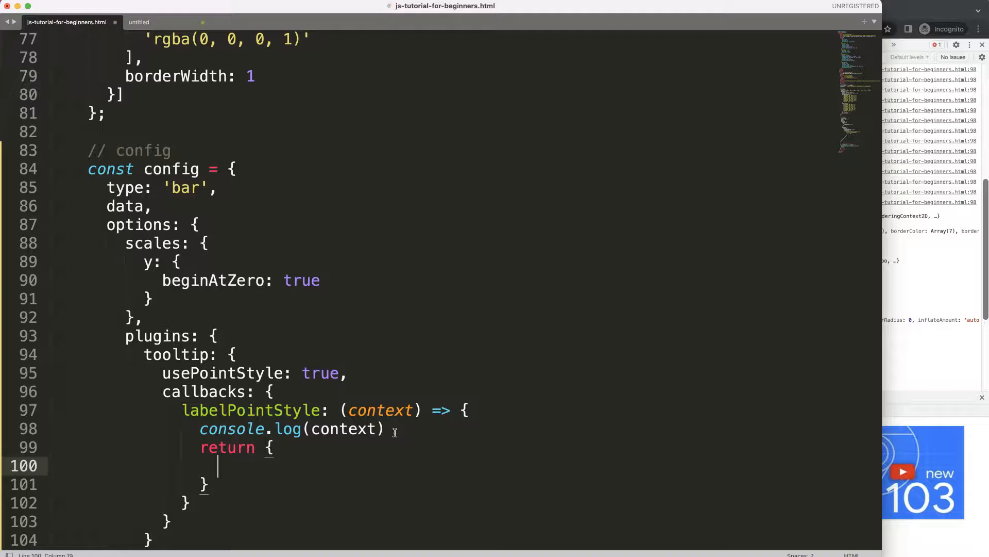
pyautogui.write('point')
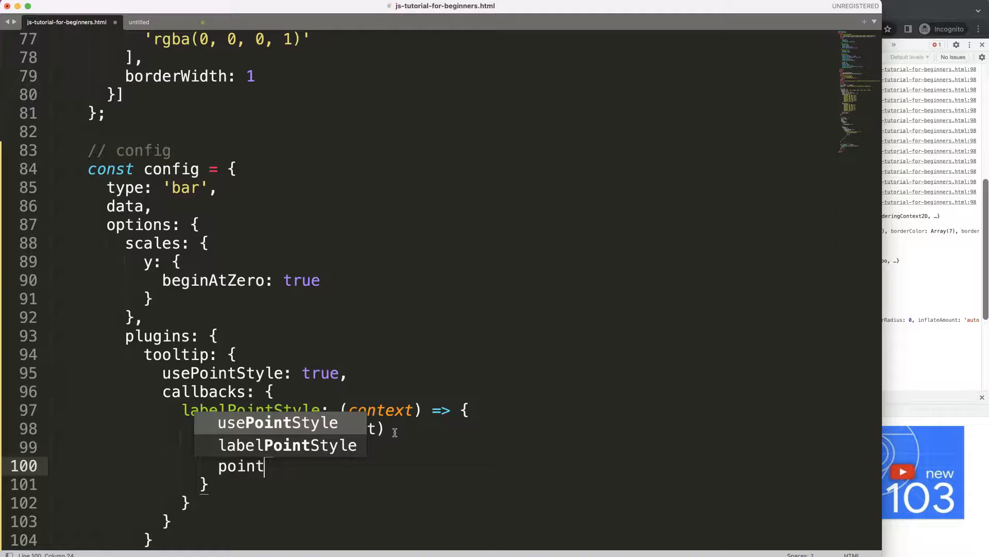
pyautogui.write('Style')
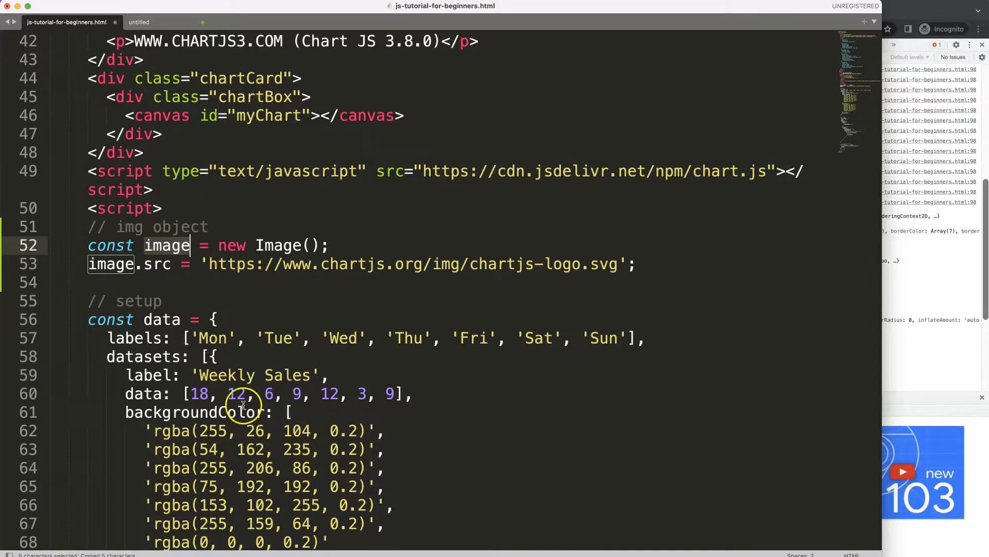
pyautogui.scroll(-3)
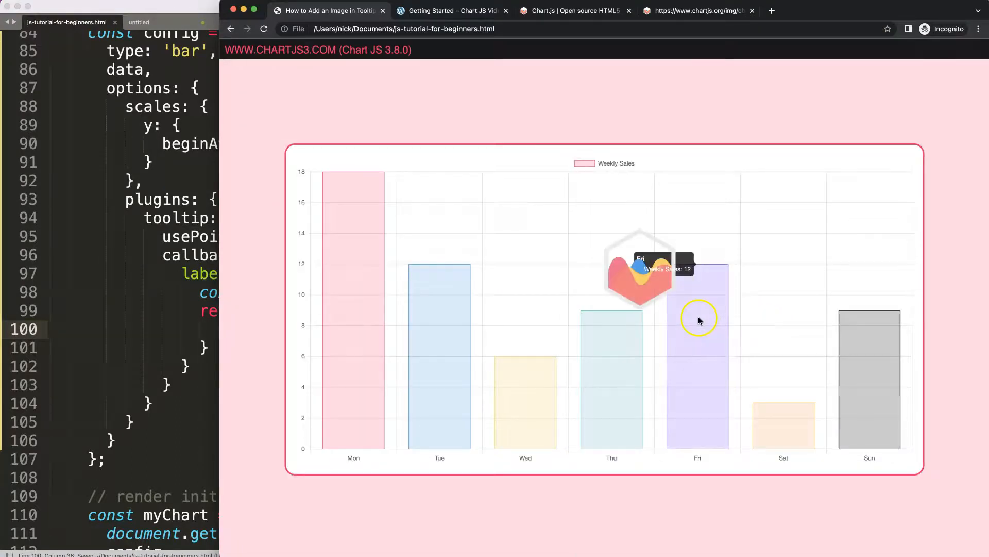
pyautogui.moveTo(421, 362)
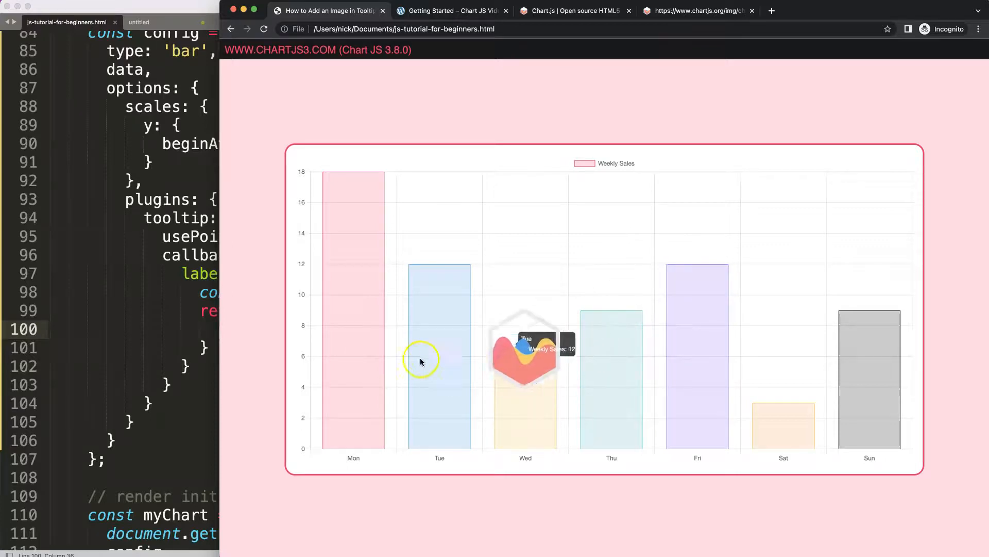
pyautogui.moveTo(488, 349)
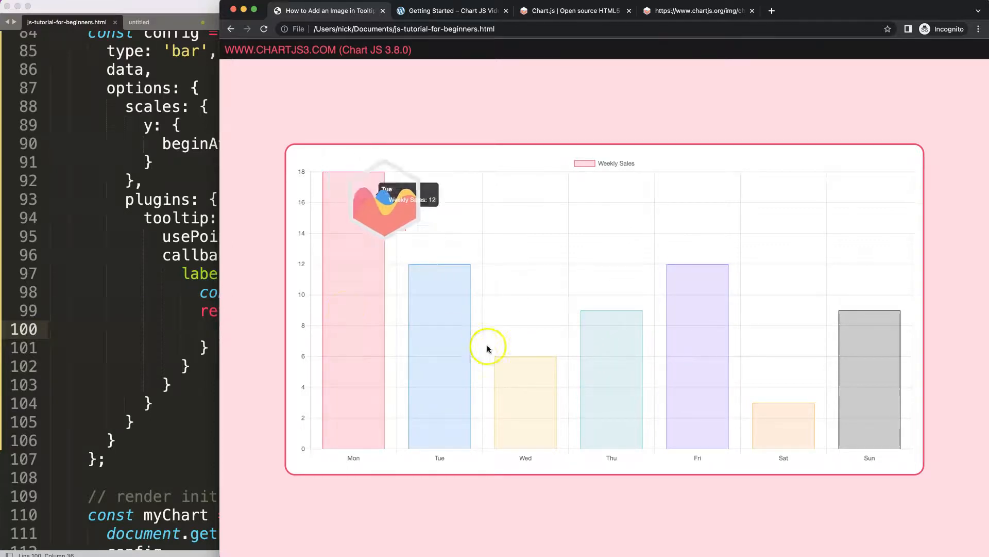
pyautogui.moveTo(814, 409)
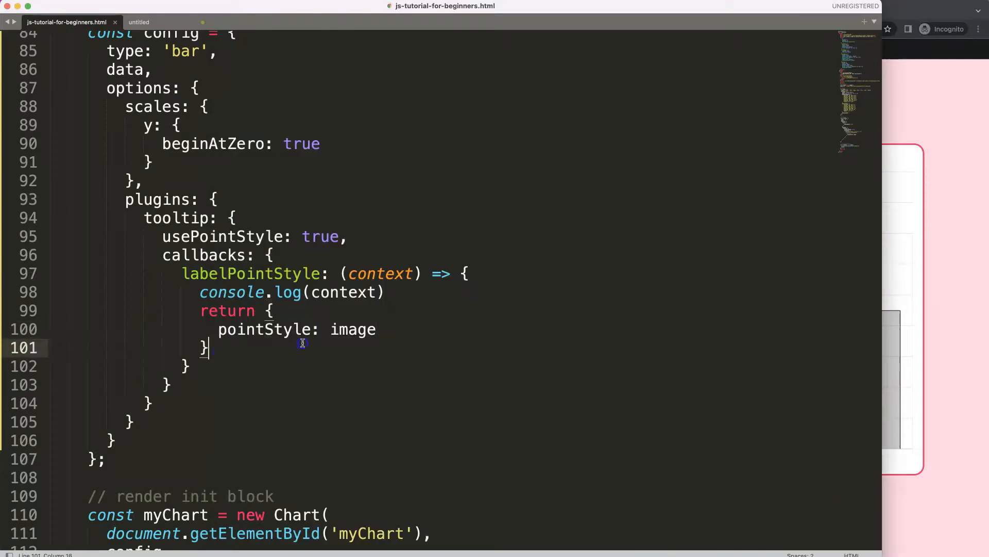
pyautogui.moveTo(295, 354)
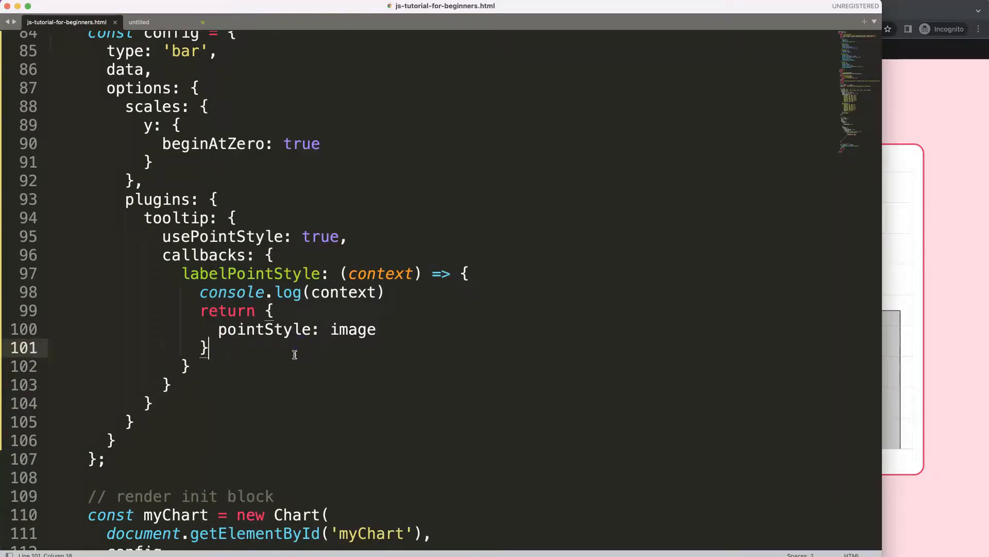
# Step: Add rotation: 20 after pointStyle: image in the returned object
pyautogui.click(378, 330)
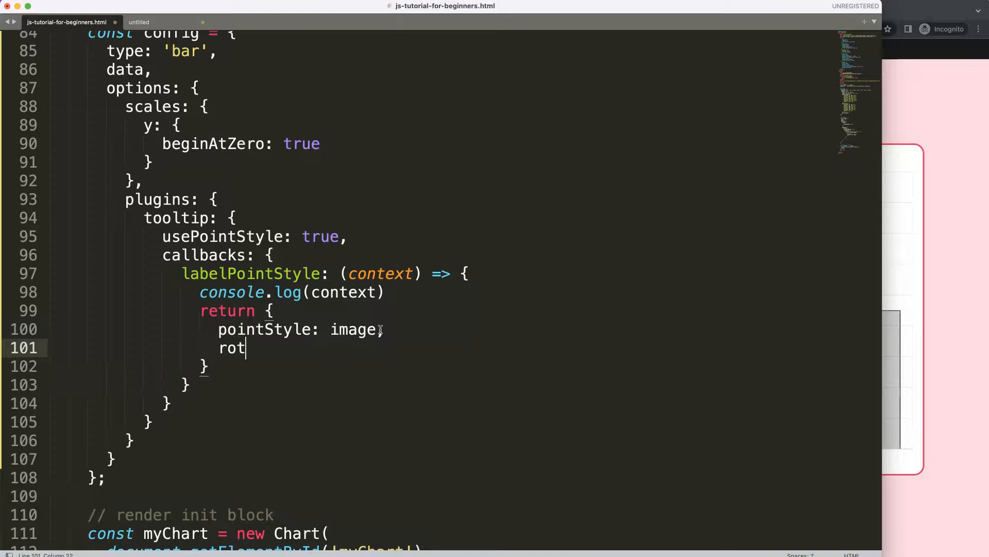
pyautogui.press('Backspace')
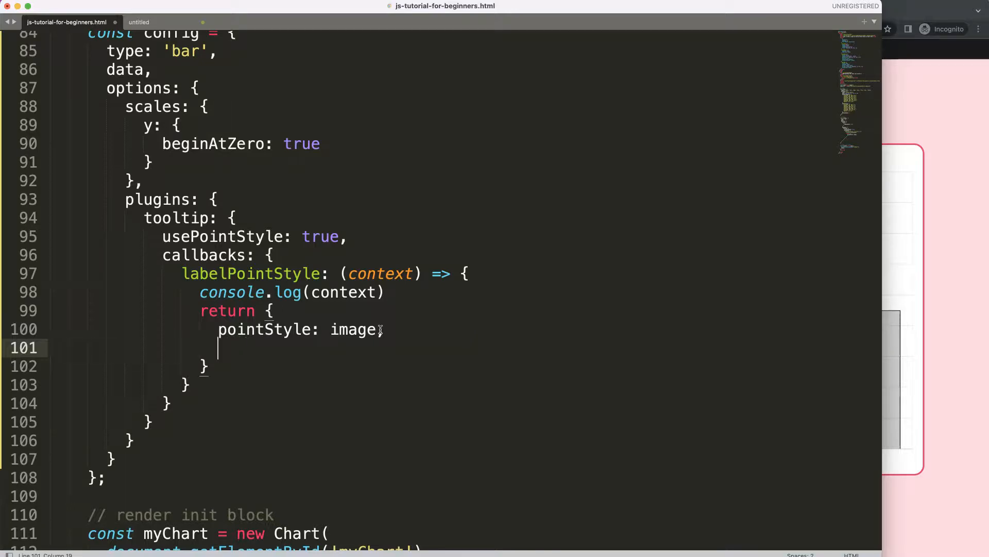
pyautogui.write('rotation')
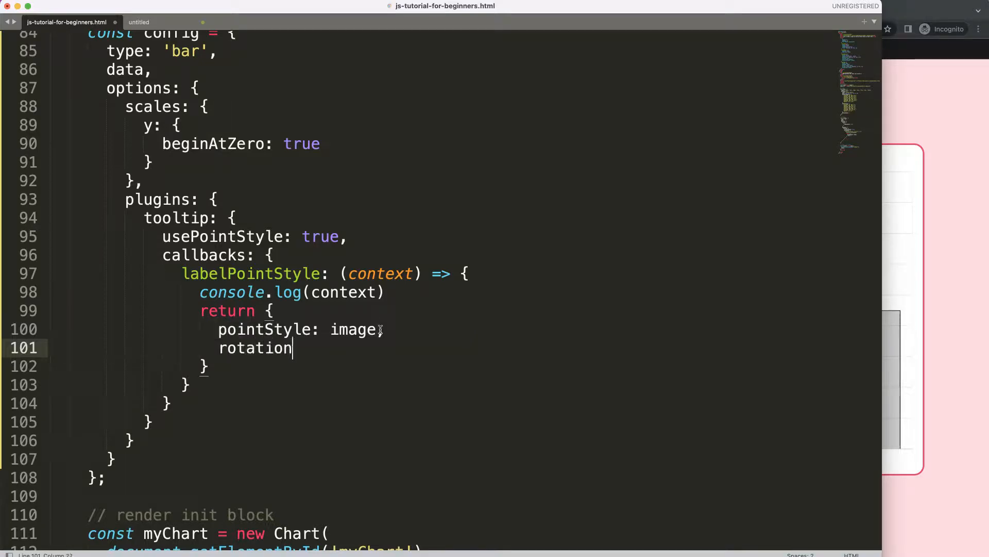
pyautogui.write(': 20')
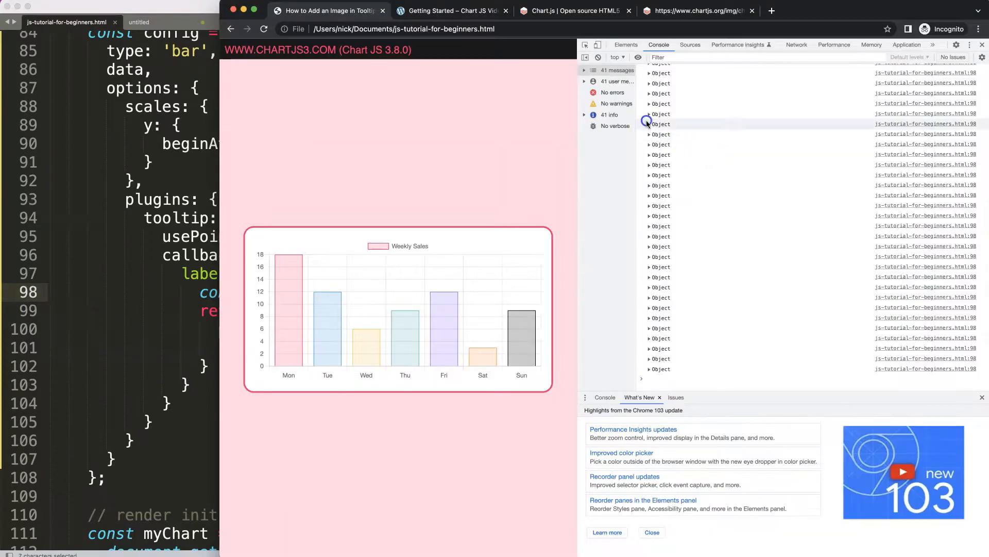
# Step: Expand one logged tooltip context object in the DevTools Console to inspect its properties
pyautogui.click(649, 124)
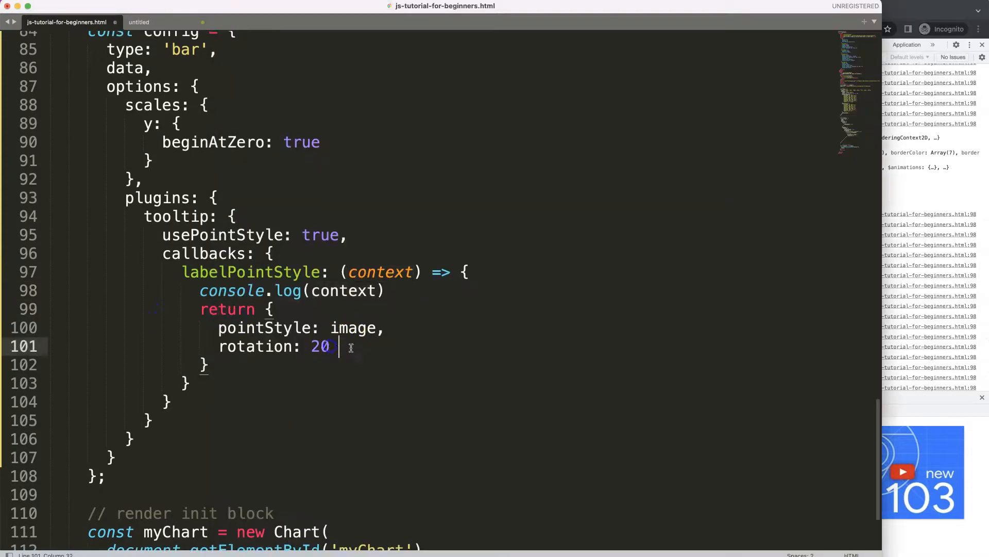
# Step: Change the returned rotation to 20 * context.dataIndex so each bar's logo rotates differently
pyautogui.write('*')
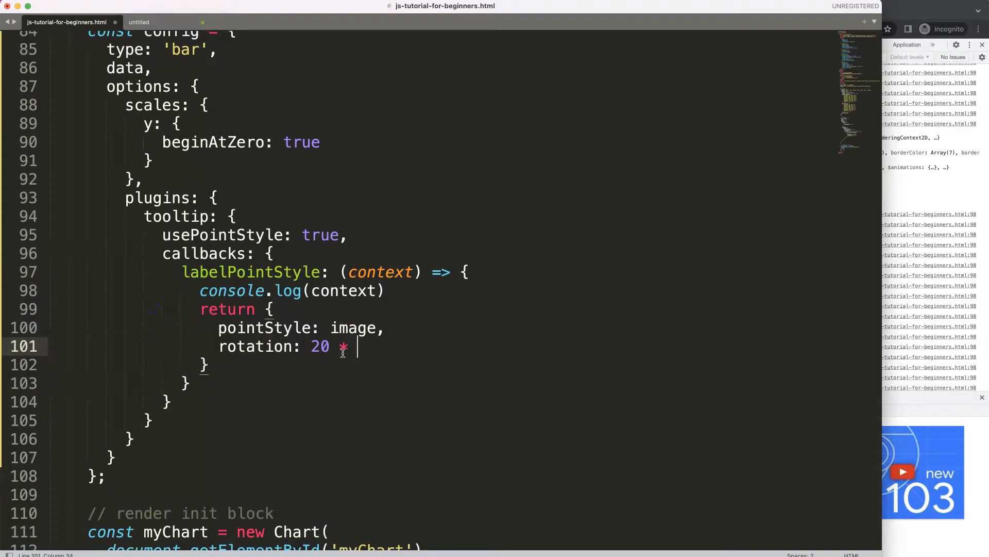
pyautogui.write('context.')
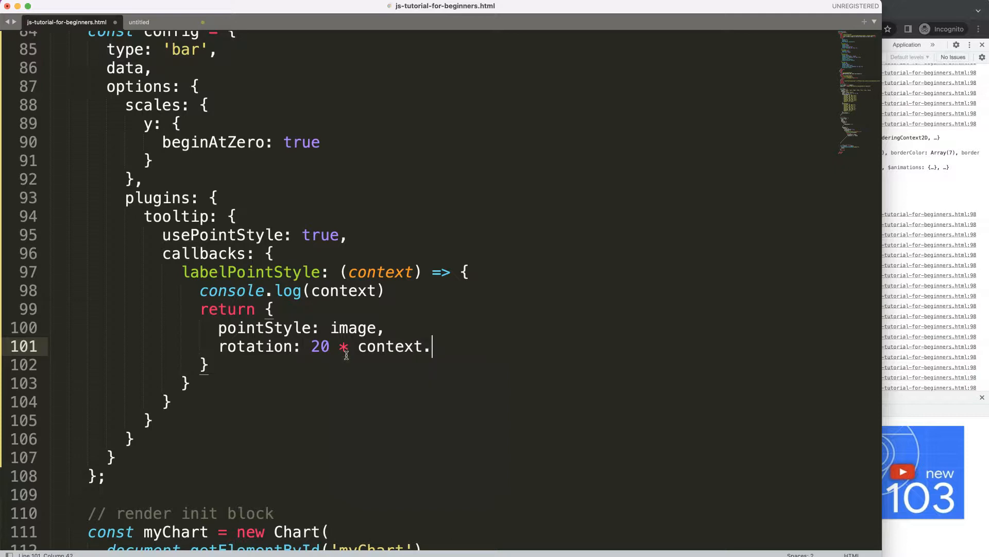
pyautogui.write('dataIndex')
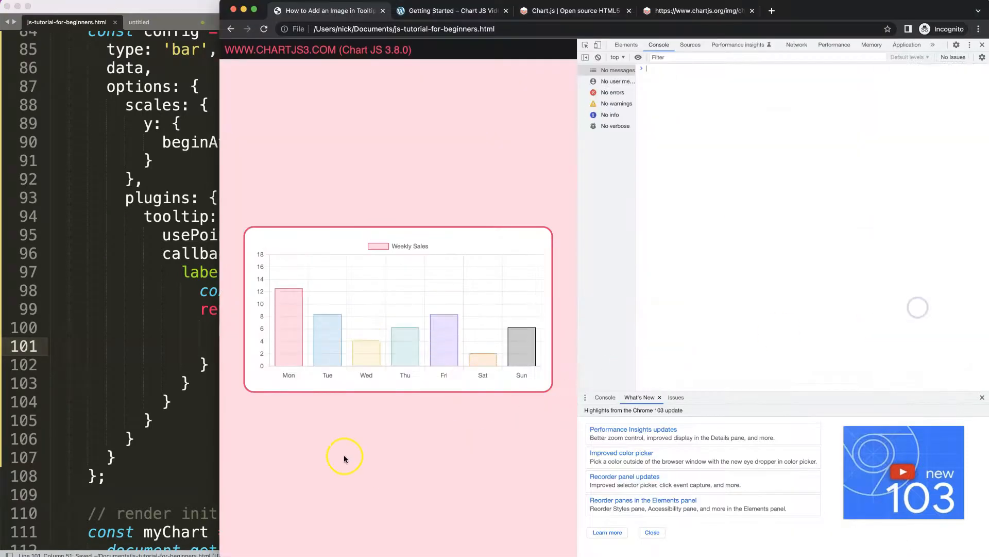
pyautogui.moveTo(399, 354)
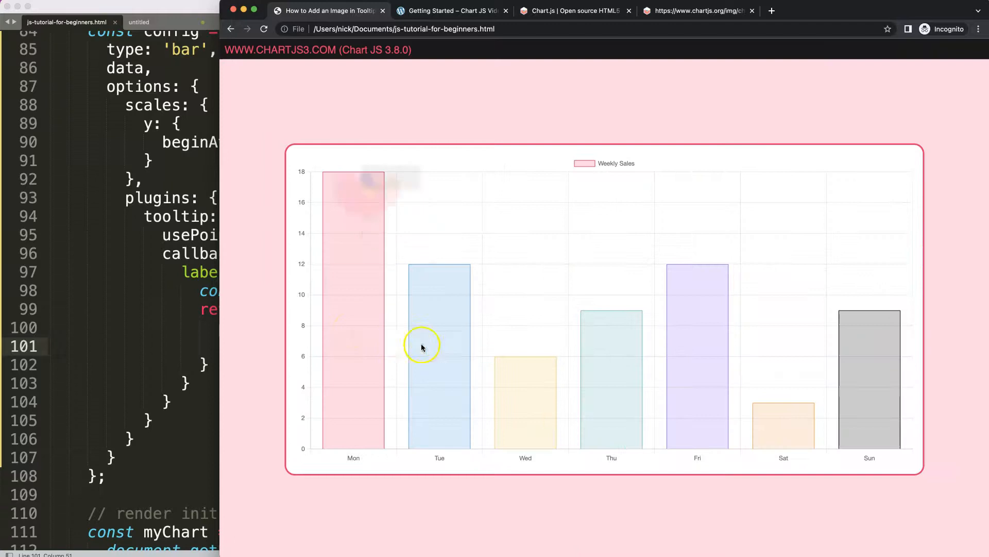
pyautogui.moveTo(449, 358)
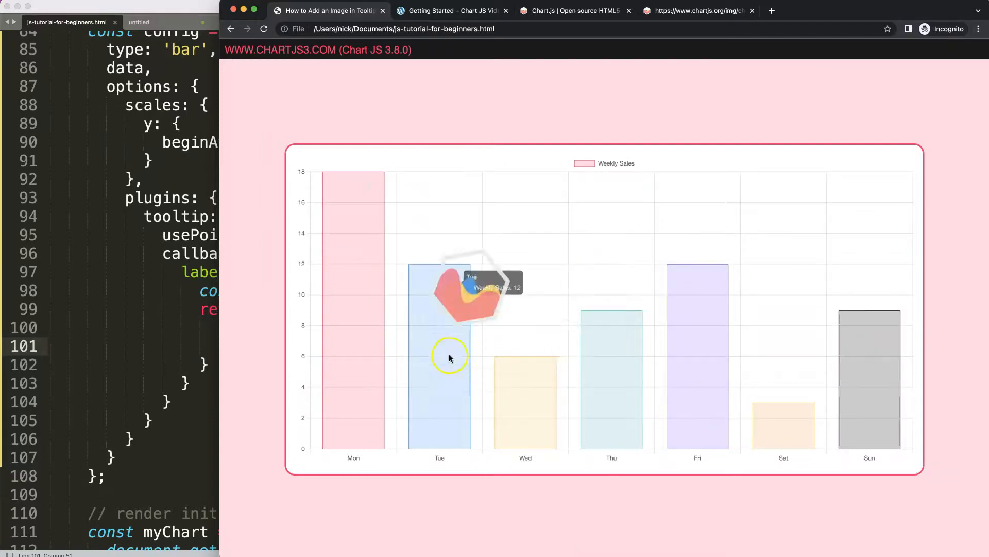
pyautogui.moveTo(369, 237)
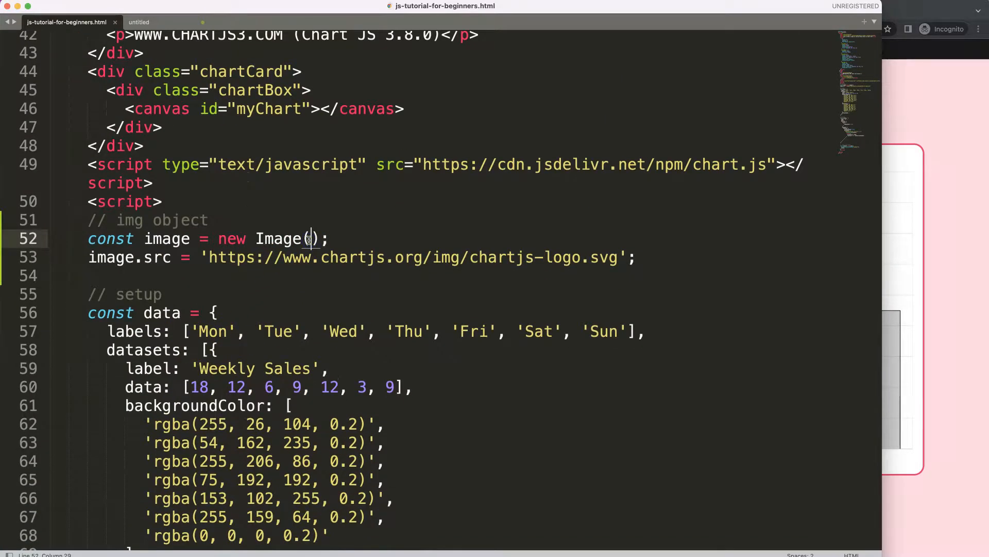
# Step: Construct the logo as new Image(15, 15) so it is 15 by 15 pixels
pyautogui.write('15, 15')
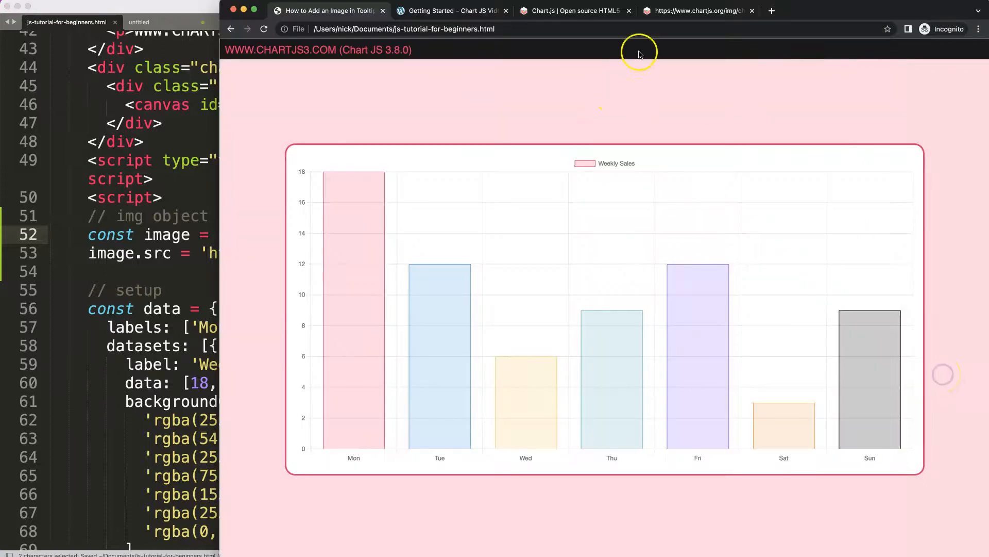
# Step: Bring the Chrome chart page to the front to check the small rotated logo tooltips
pyautogui.click(699, 10)
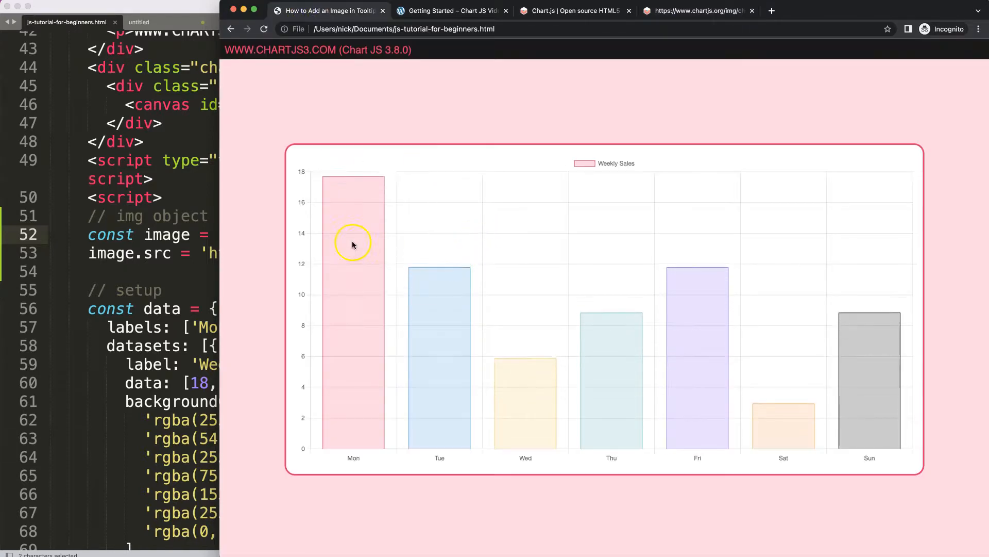
pyautogui.moveTo(523, 415)
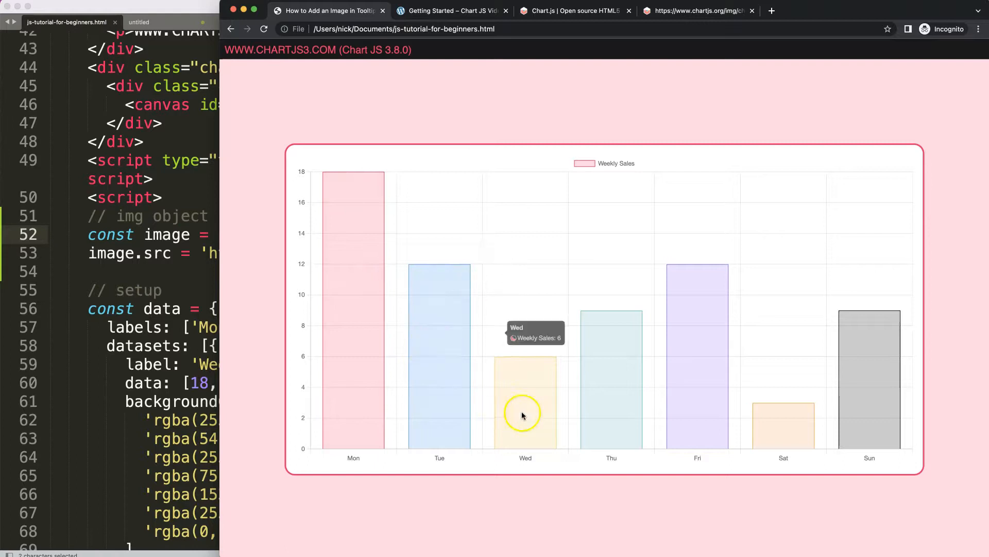
pyautogui.moveTo(682, 293)
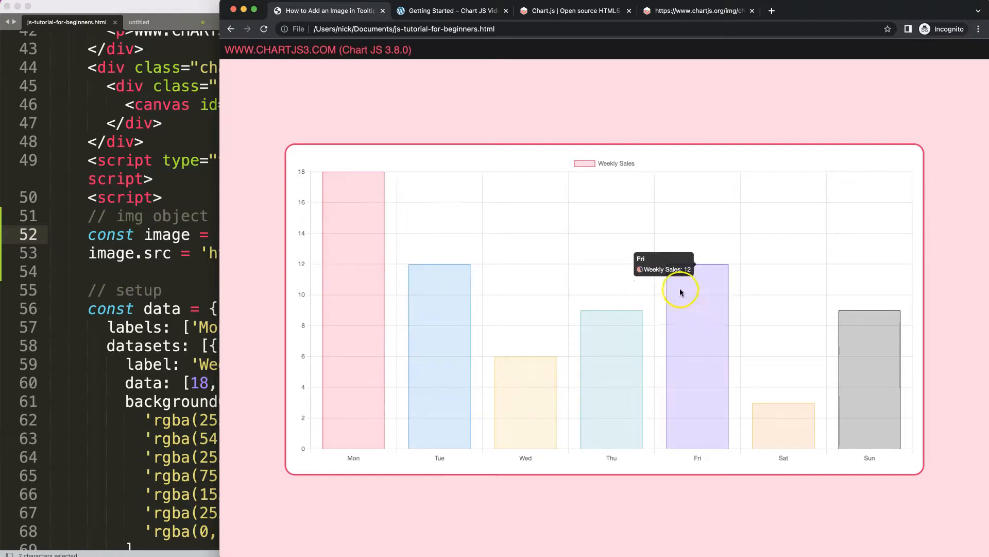
pyautogui.moveTo(754, 431)
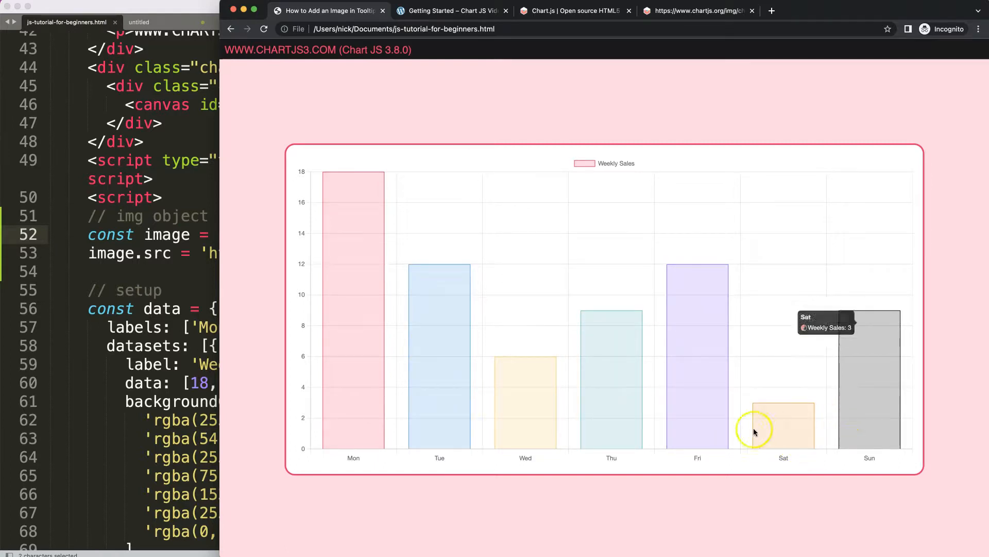
pyautogui.moveTo(409, 346)
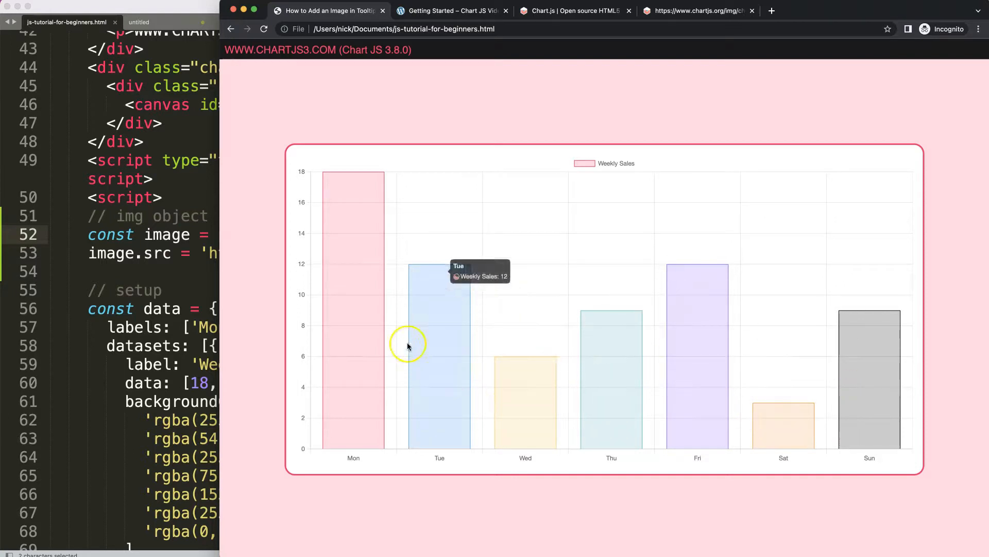
pyautogui.moveTo(443, 378)
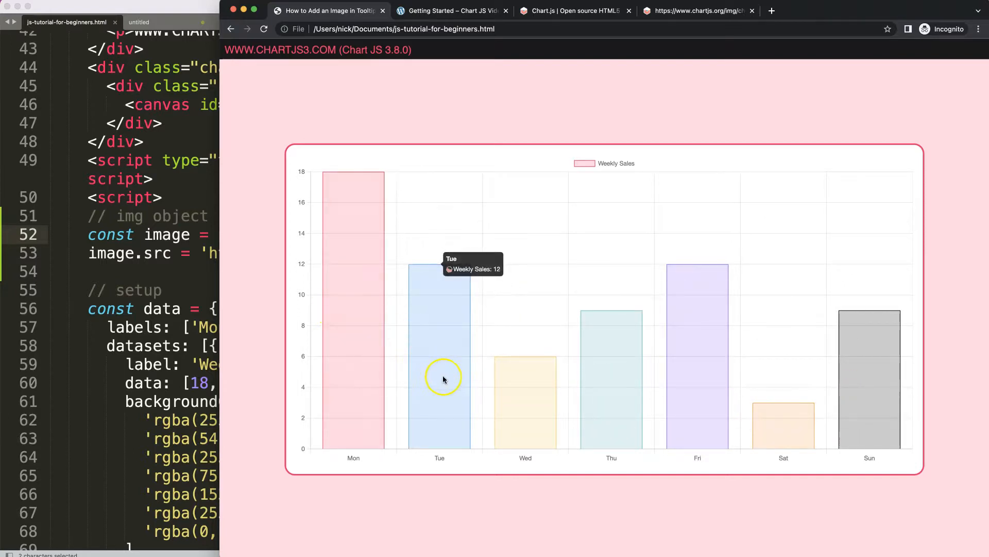
pyautogui.moveTo(449, 272)
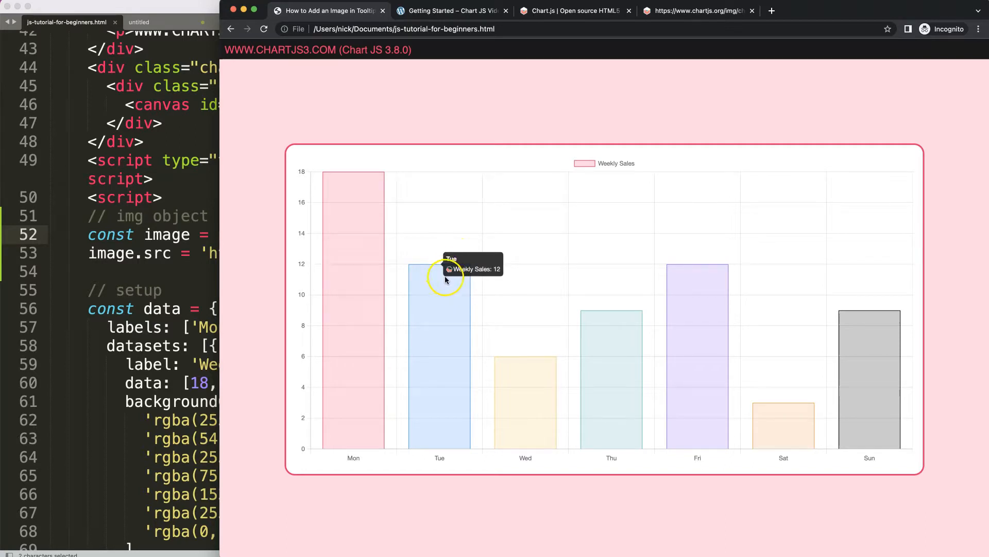
pyautogui.moveTo(57, 550)
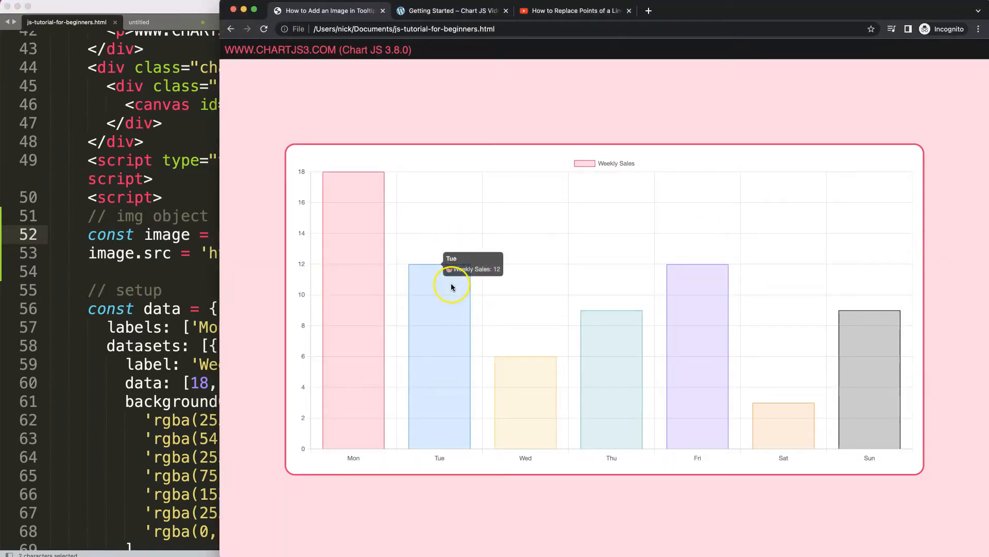
pyautogui.moveTo(622, 316)
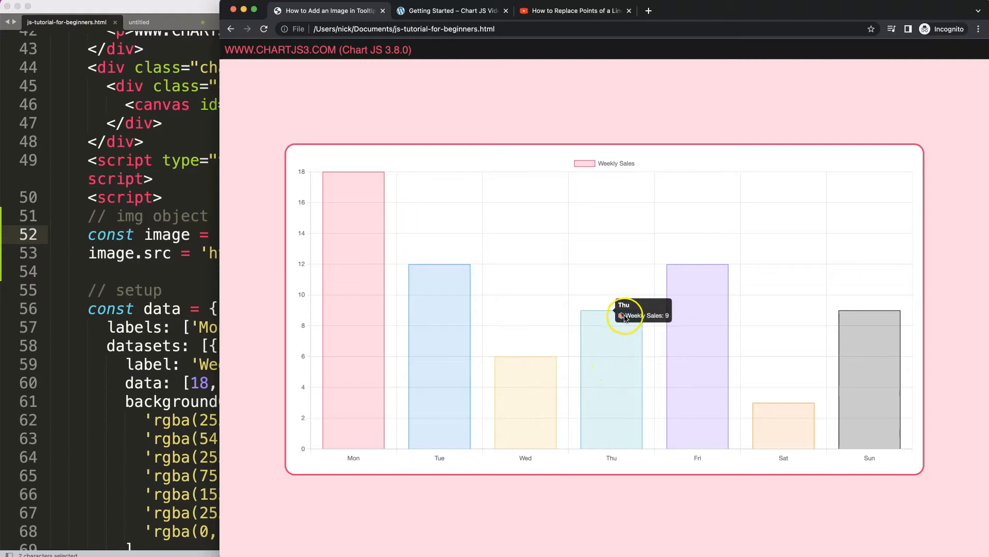
pyautogui.moveTo(418, 293)
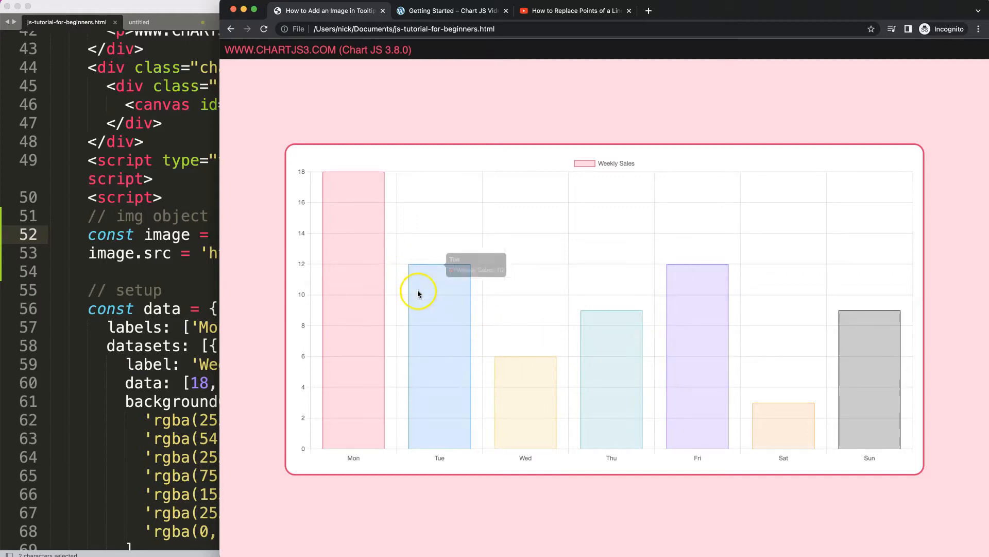
pyautogui.moveTo(555, 301)
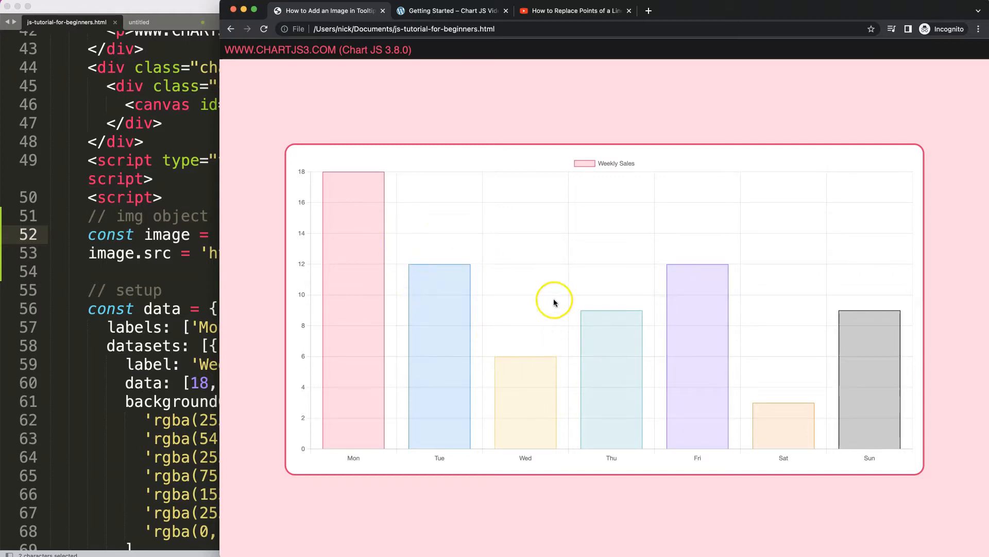
# Step: Switch to the YouTube video 'How to Replace Points of a Line with an Image in Chart.js'
pyautogui.click(580, 11)
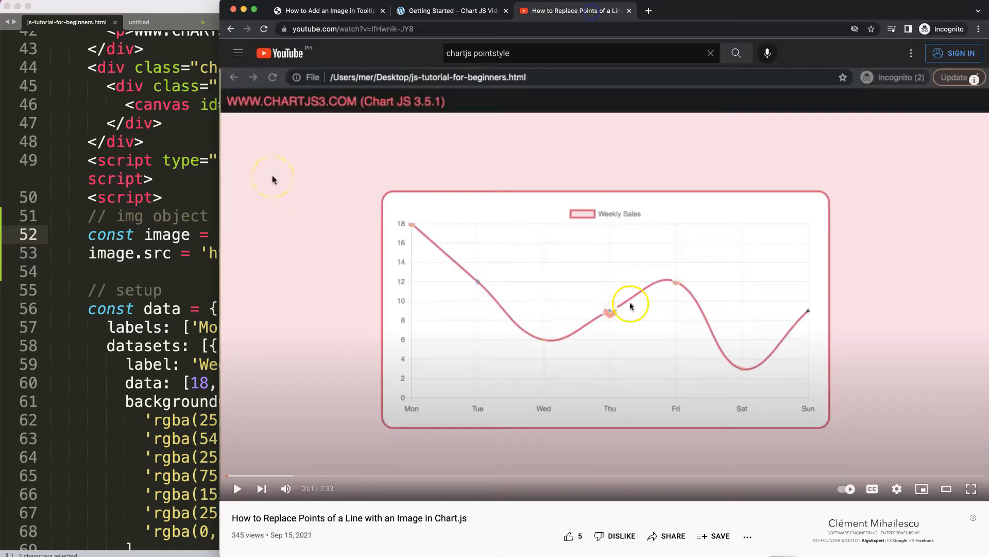
pyautogui.moveTo(594, 377)
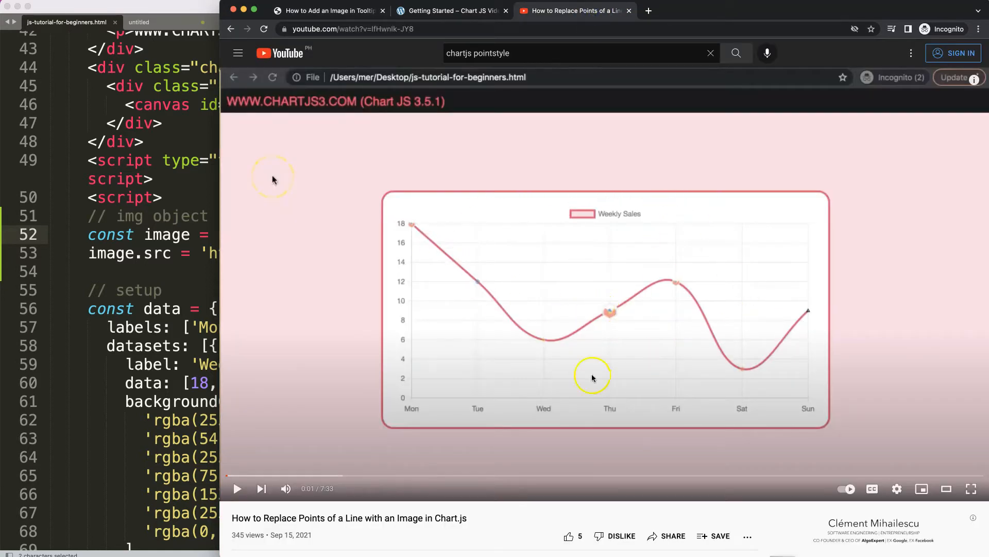
pyautogui.moveTo(327, 520)
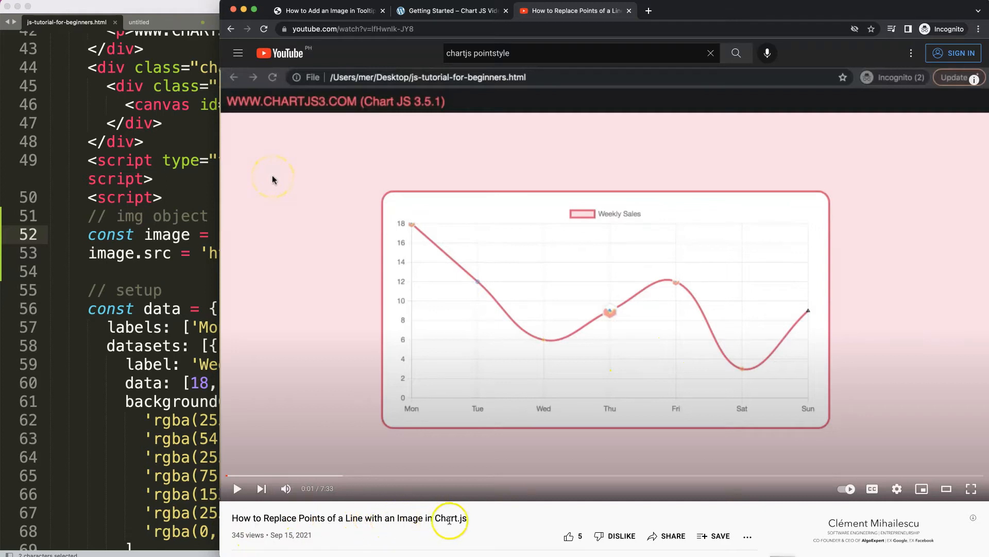
pyautogui.moveTo(541, 329)
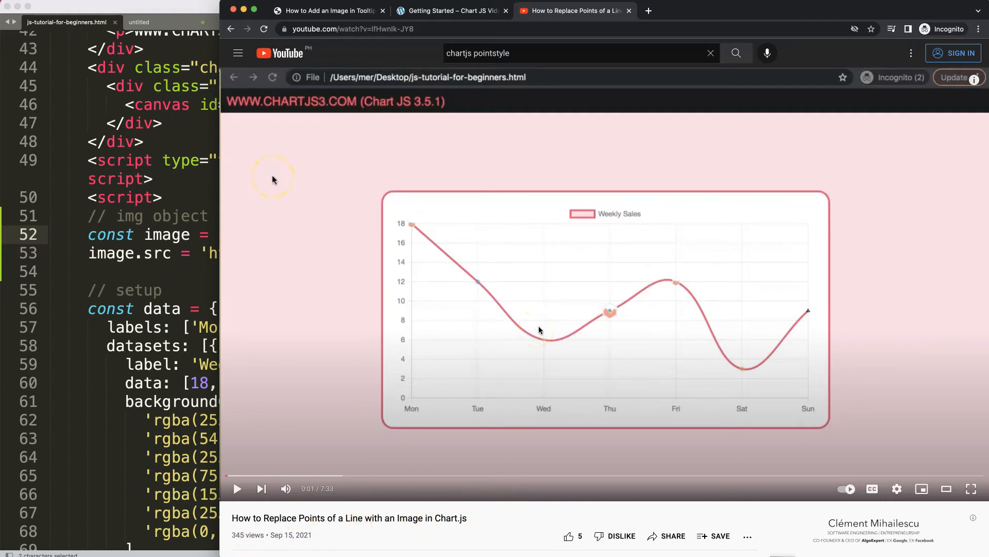
pyautogui.moveTo(544, 321)
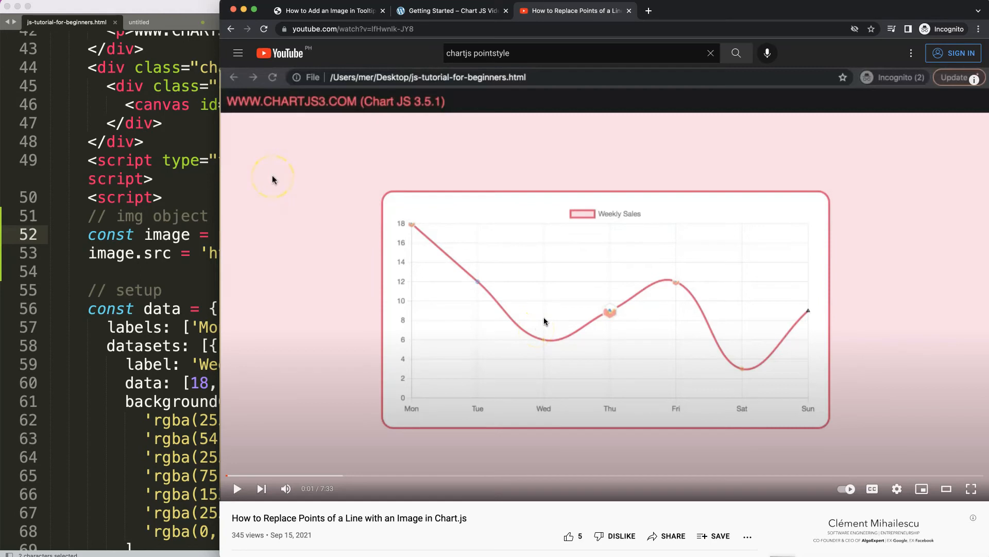
pyautogui.moveTo(534, 347)
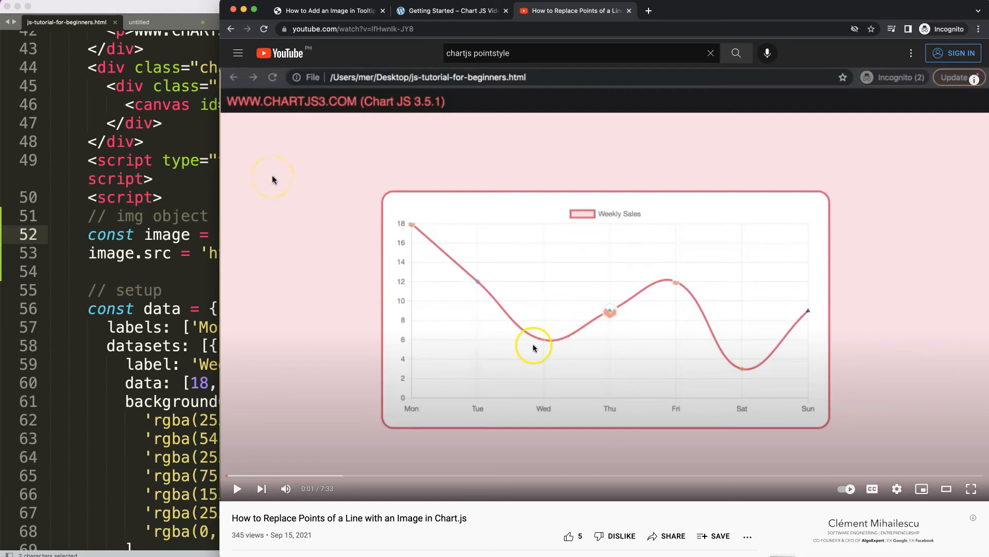